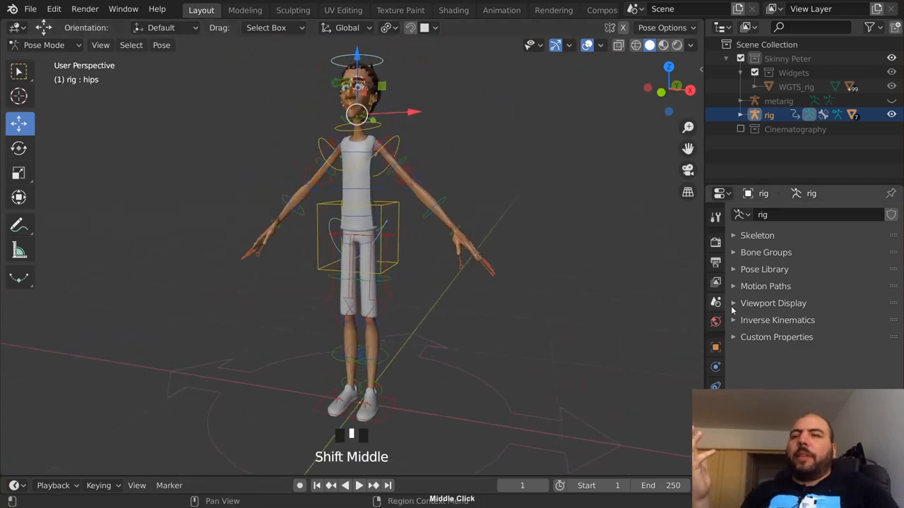
Expand the rig's Skeleton settings and show the sidebar with the Transform section collapsed
left_click(757, 235)
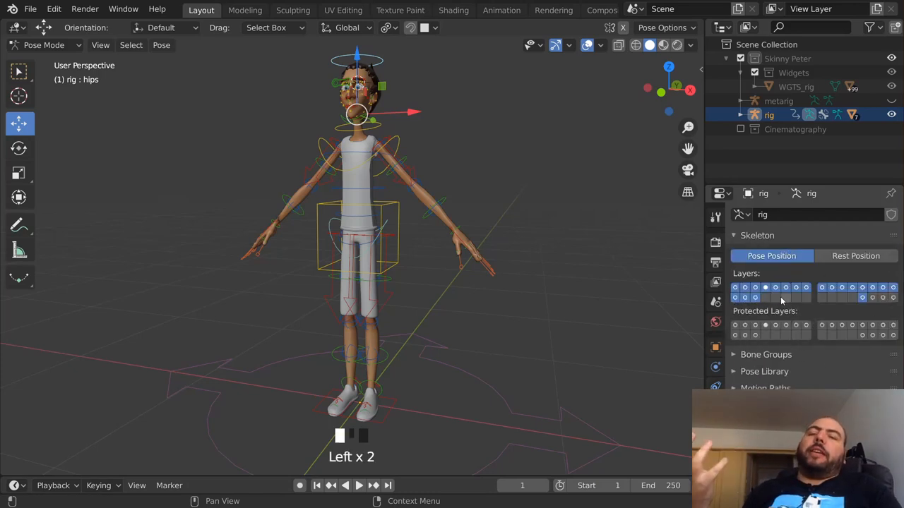
key("n")
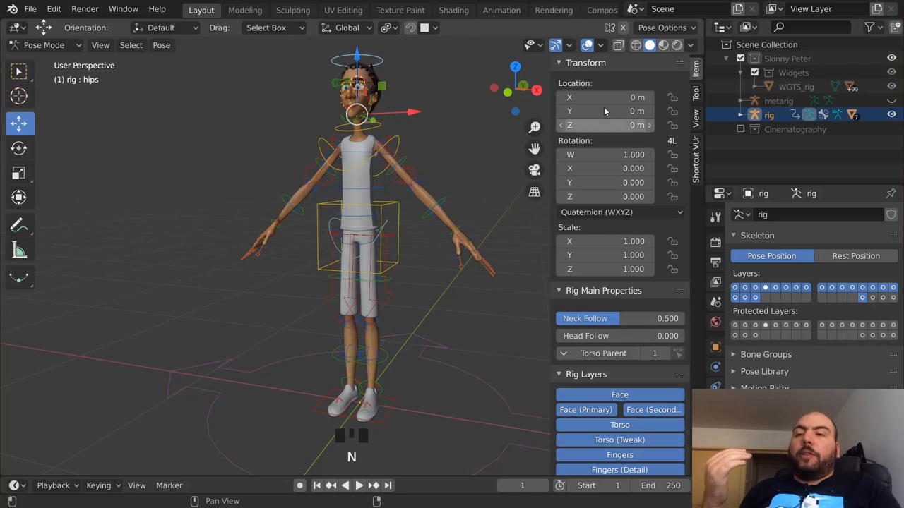
left_click(585, 62)
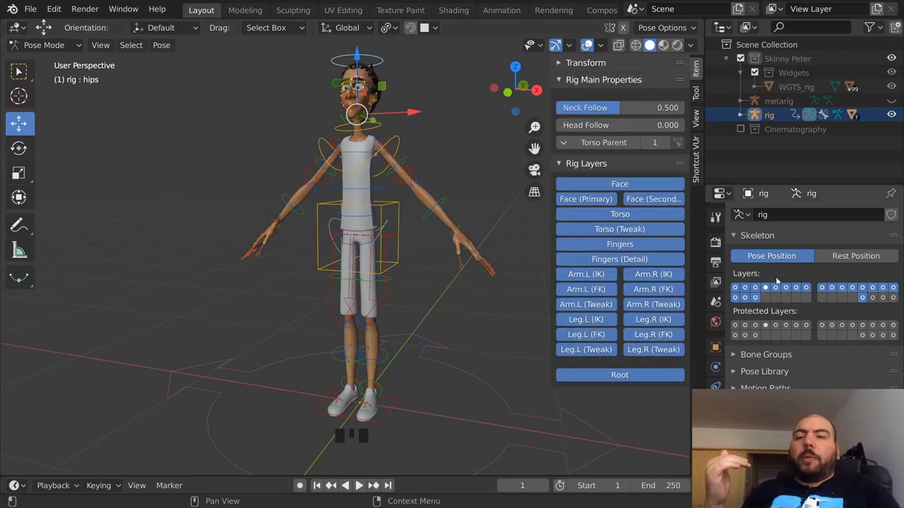
mouse_move(867, 286)
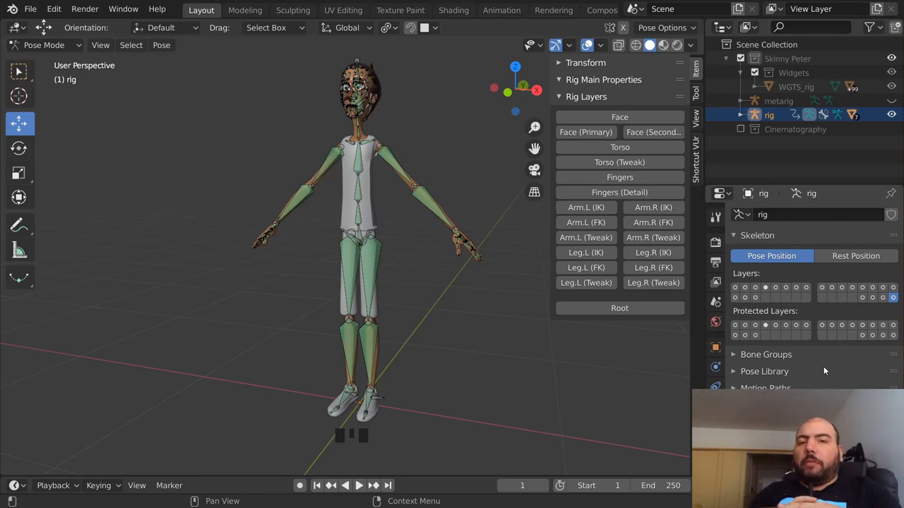
Work on the foot_heel_ik.L control in Right Orthographic view at frame 20
left_click(585, 252)
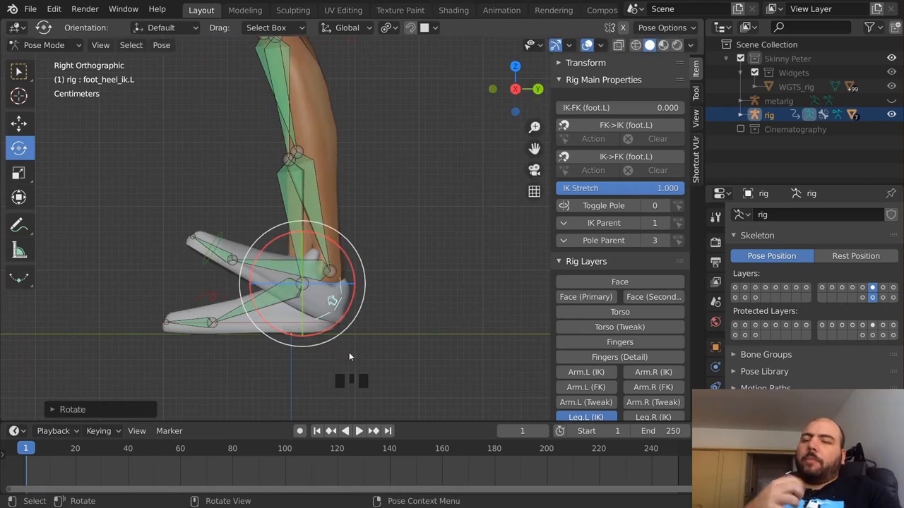
mouse_move(307, 336)
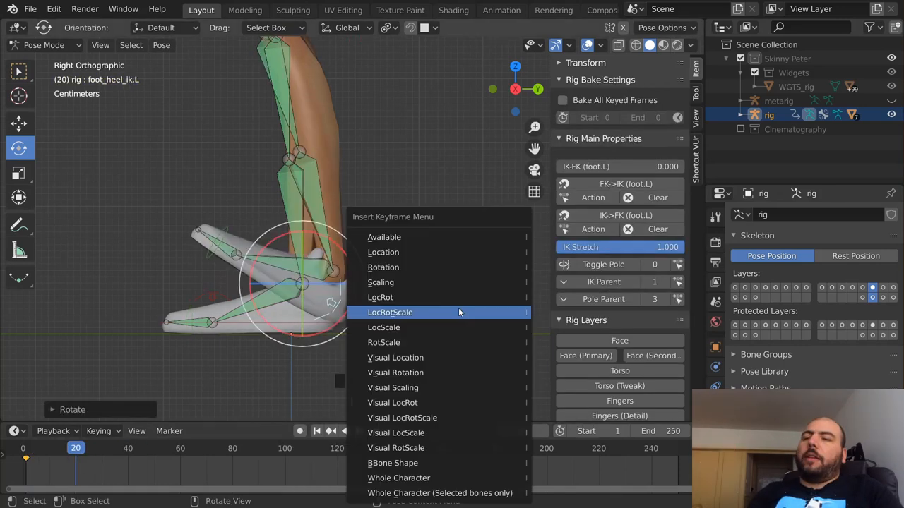
Key the heel's location, rotation and scale, then leave Pose Mode for the shoe mesh
left_click(389, 312)
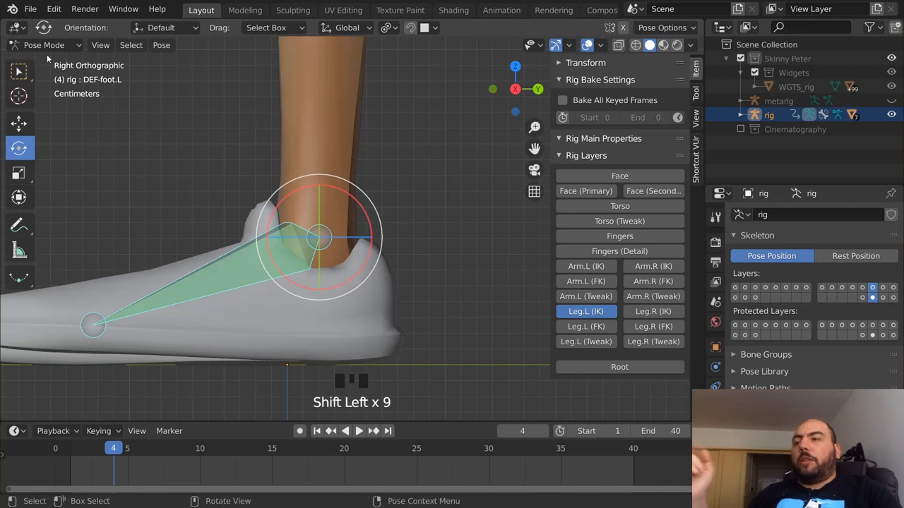
left_click(56, 10)
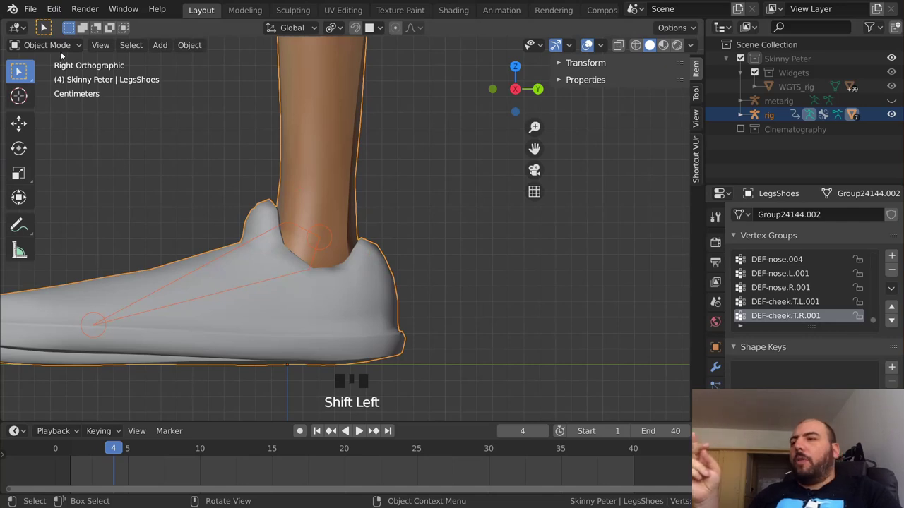
Switch the LegsShoes mesh to Weight Paint mode from the interaction mode list
left_click(48, 45)
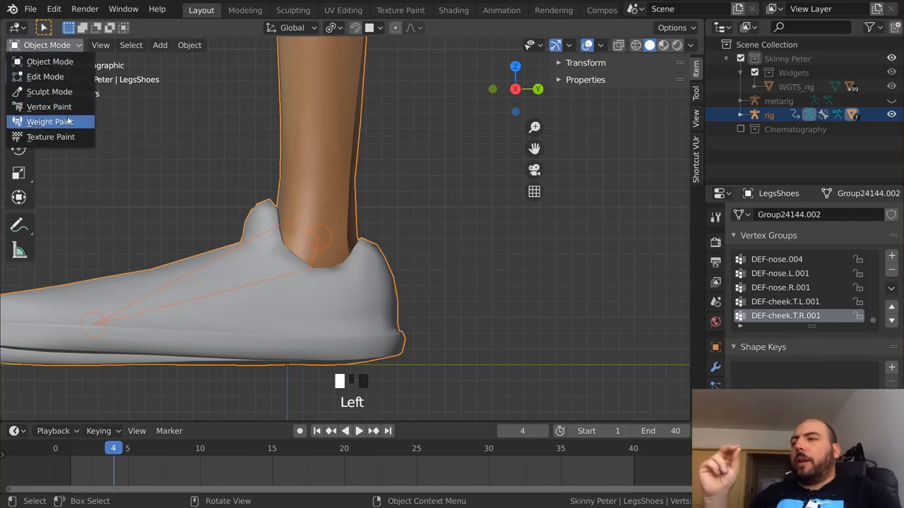
left_click(49, 122)
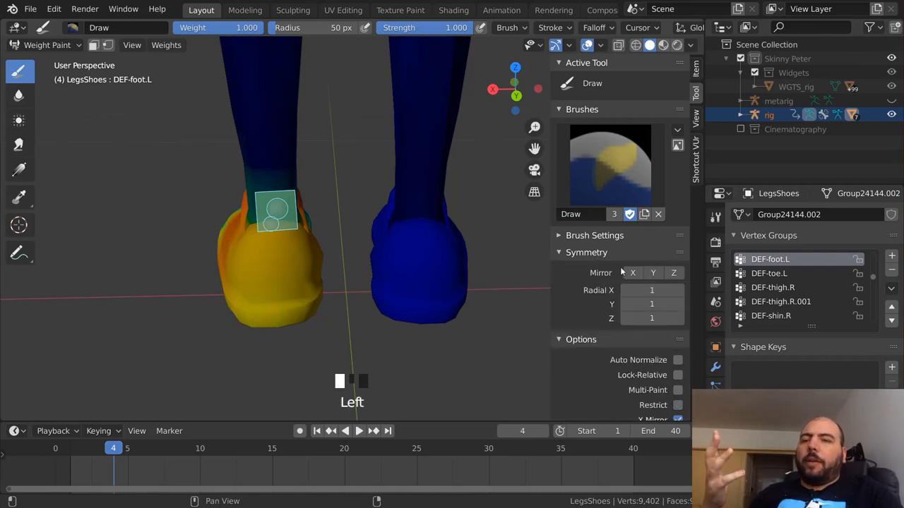
mouse_move(632, 273)
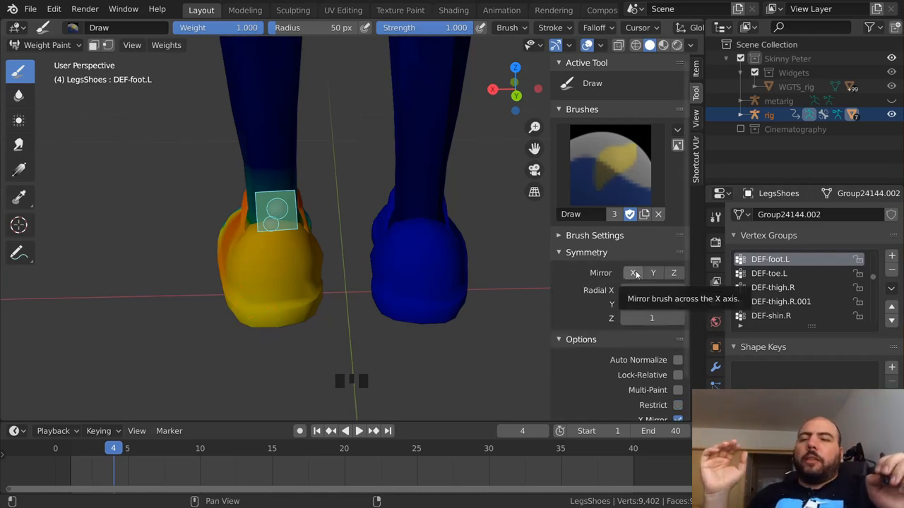
Toggle X-axis mirrored painting and paint DEF-foot.L influence onto the left shoe
left_click(633, 273)
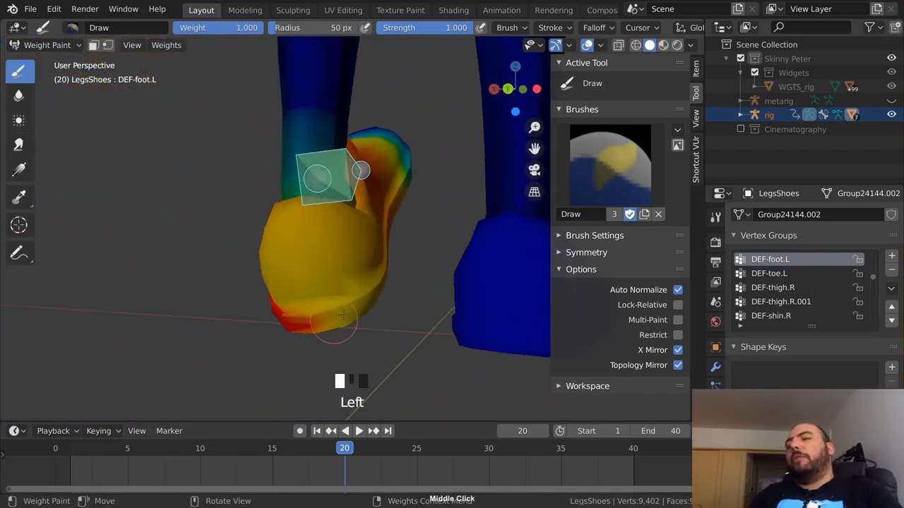
left_click_drag(343, 315, 329, 236)
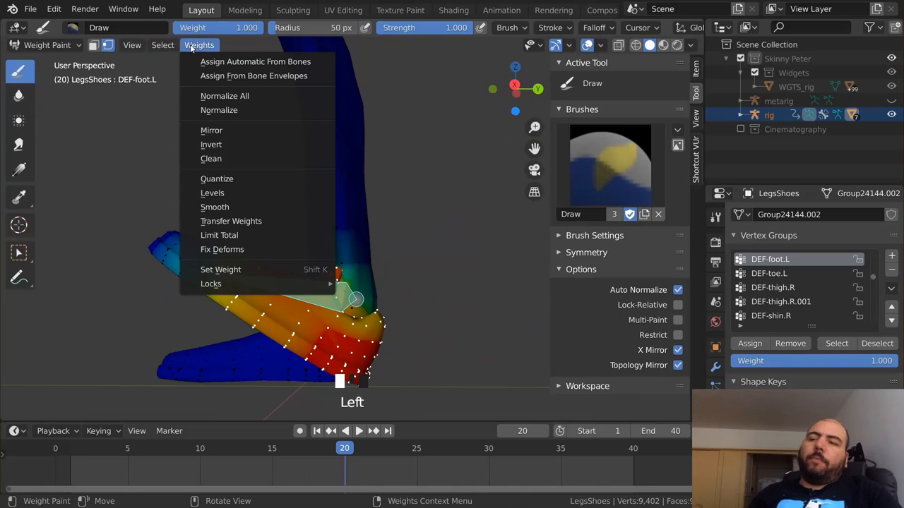
mouse_move(220, 270)
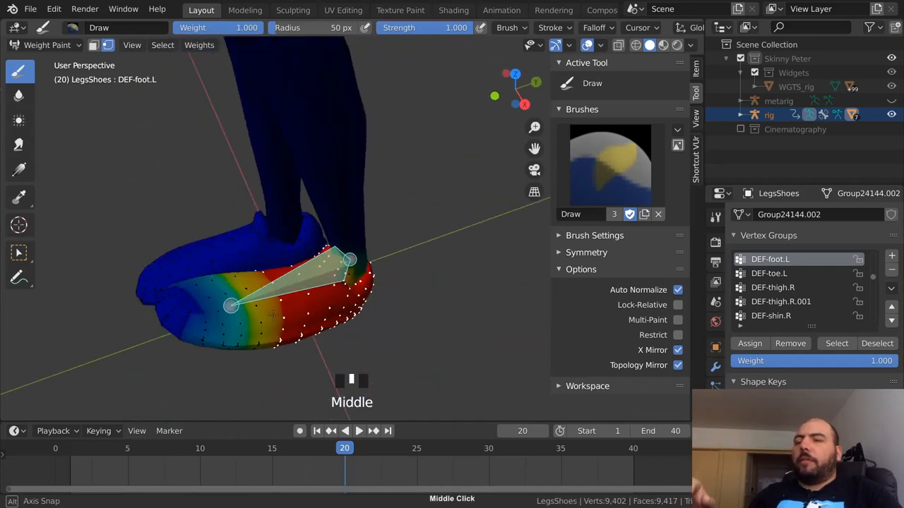
Open the Weights menu to smooth the heel vertices' DEF-foot.L weights
left_click(200, 44)
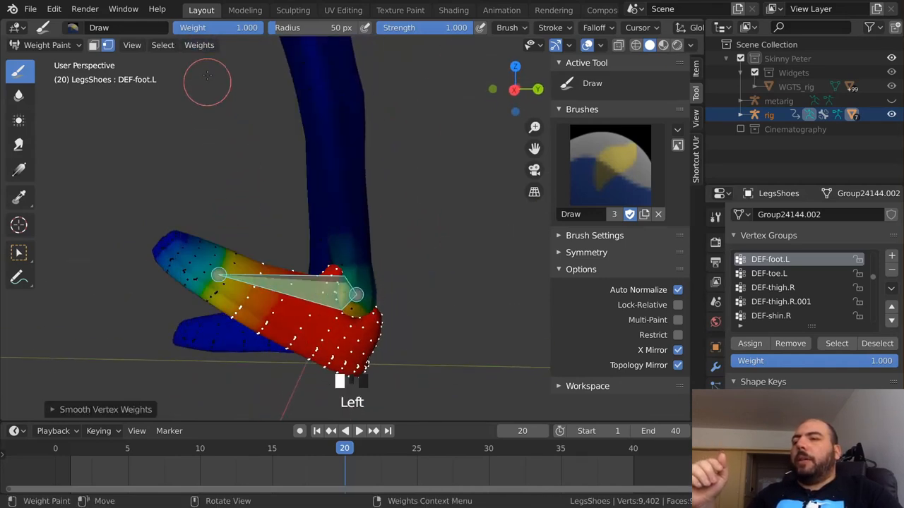
left_click(199, 46)
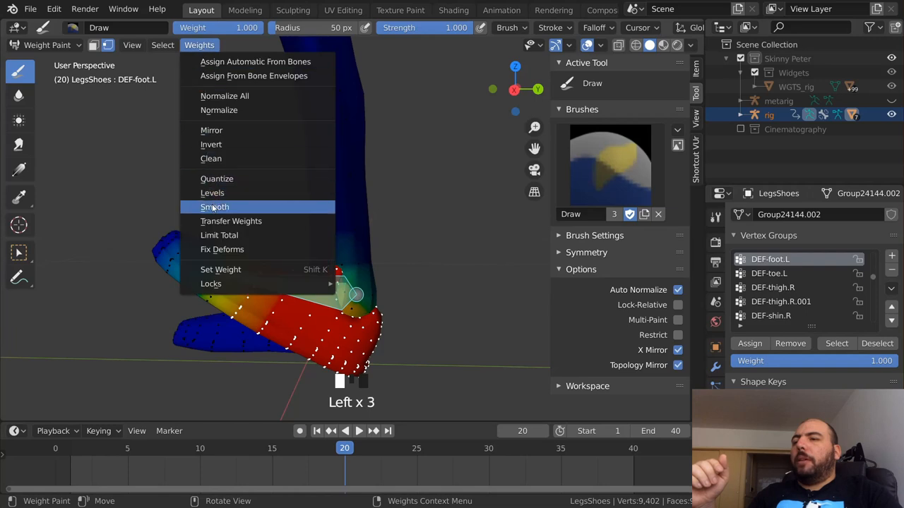
left_click(214, 207)
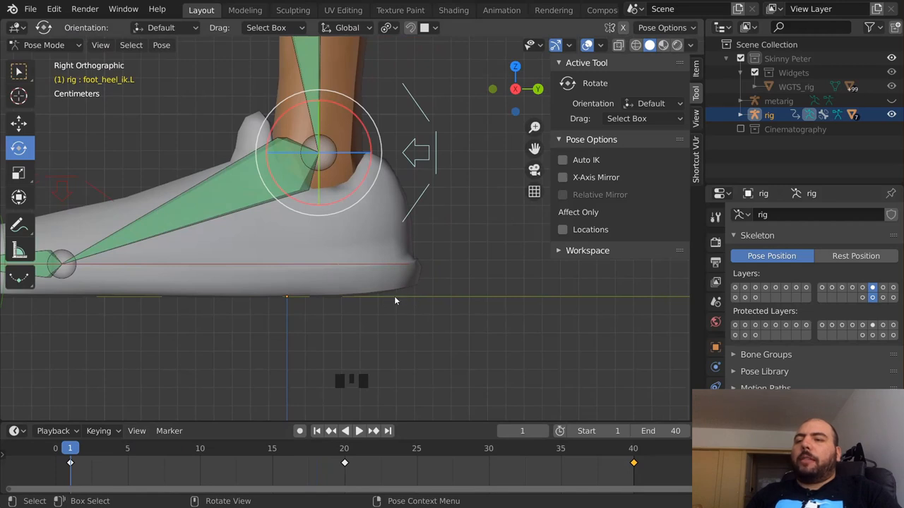
mouse_move(393, 325)
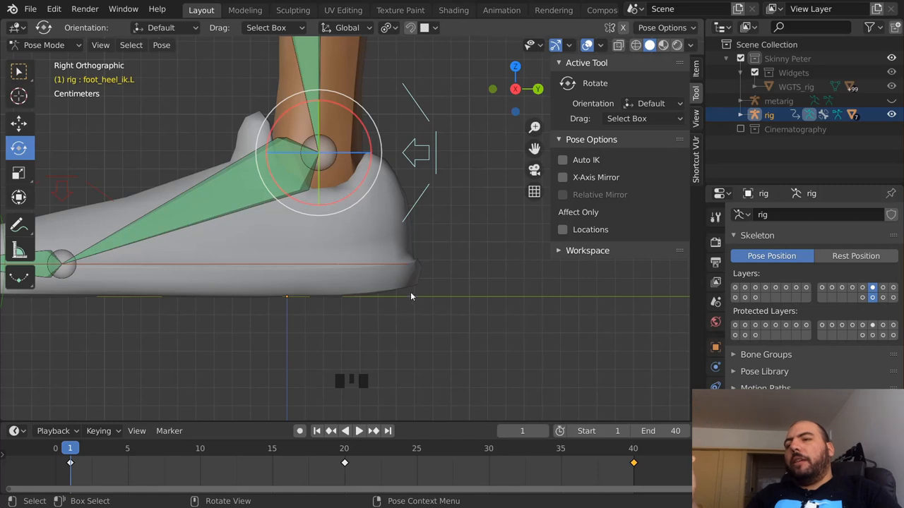
mouse_move(391, 228)
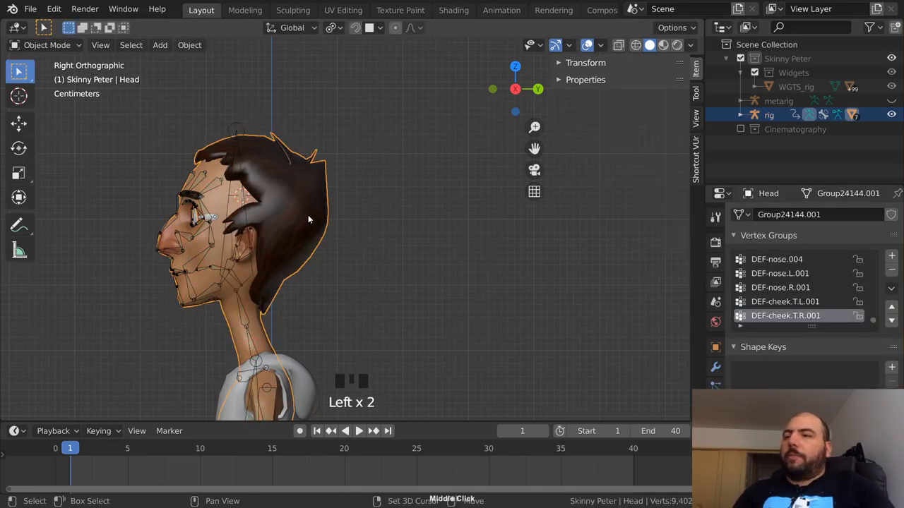
Enter Edit Mode on the Head mesh and select the linked hair geometry
key("Tab")
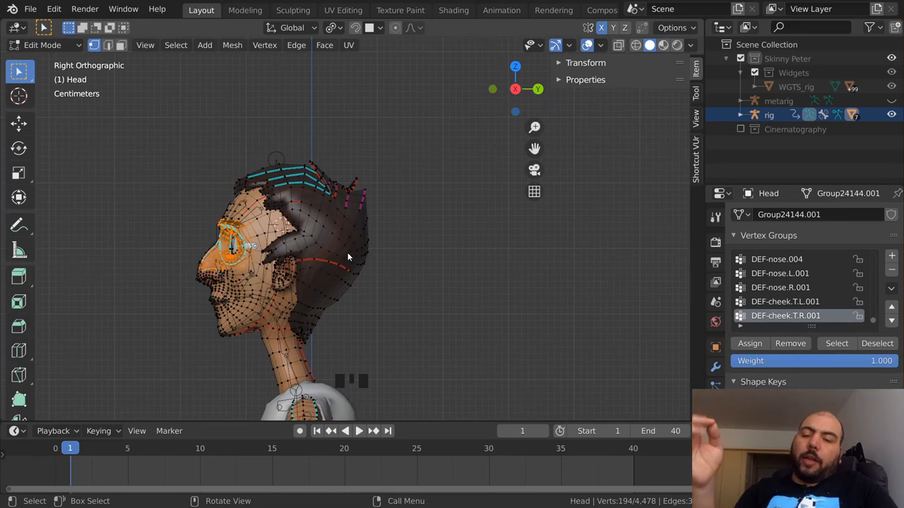
key("L")
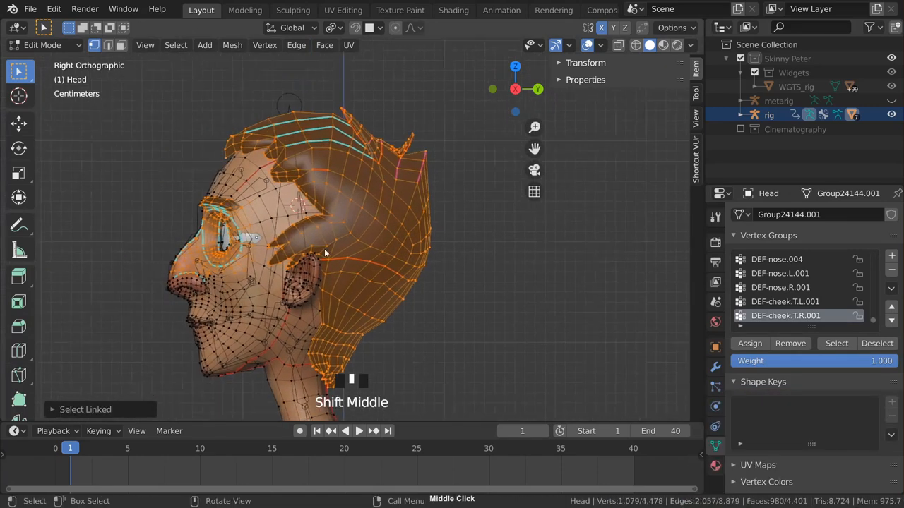
key("A")
type("Spine")
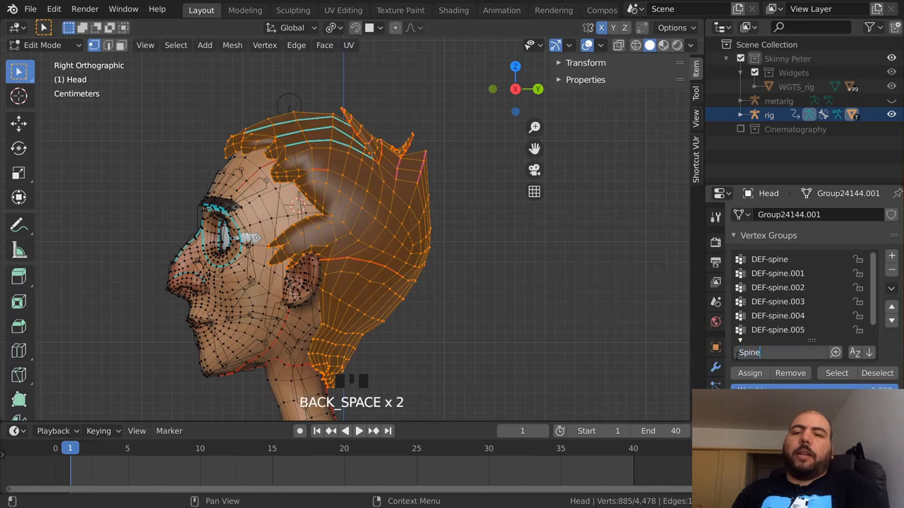
scroll("down", 3)
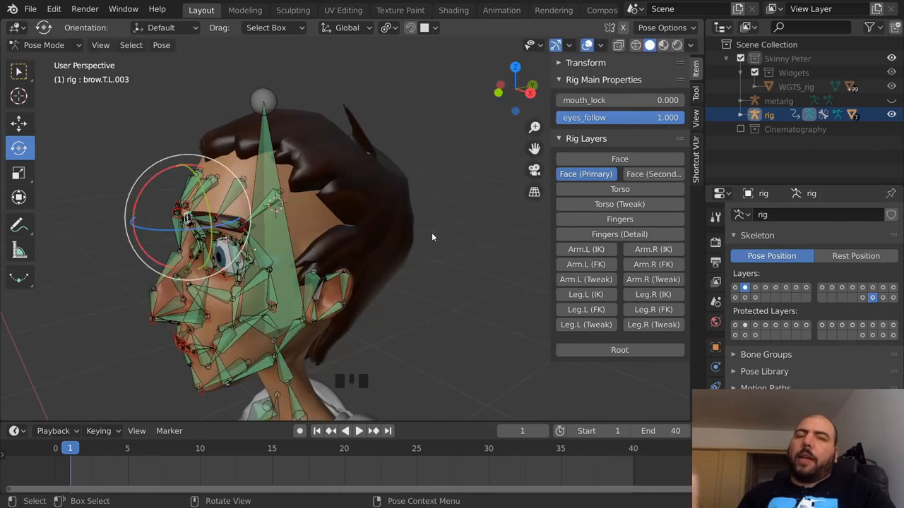
mouse_move(395, 276)
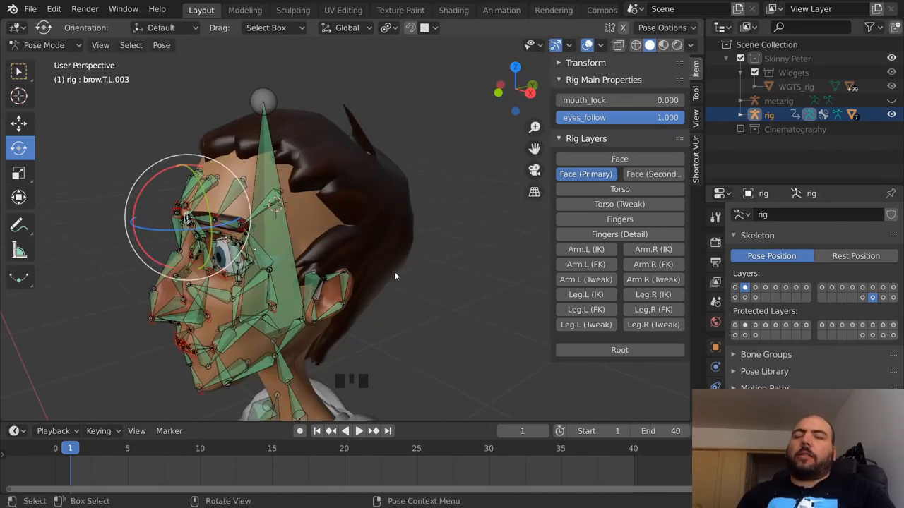
mouse_move(403, 305)
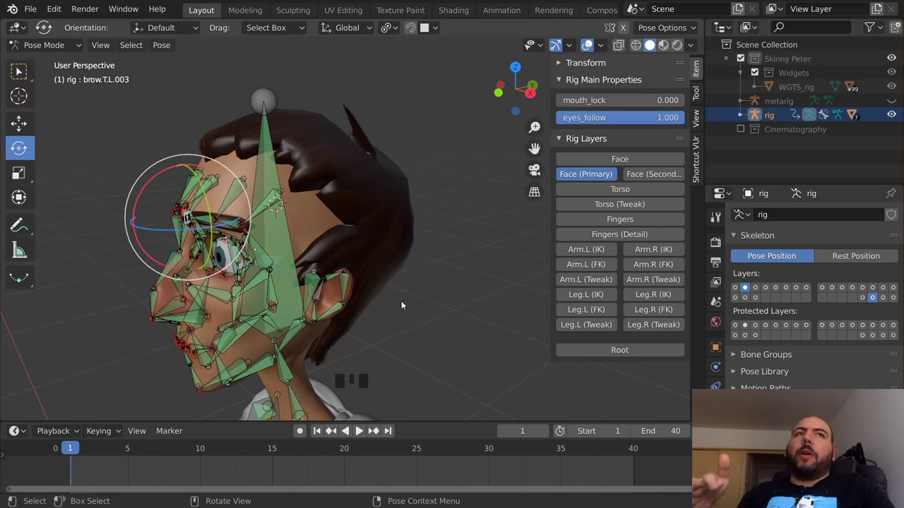
mouse_move(392, 314)
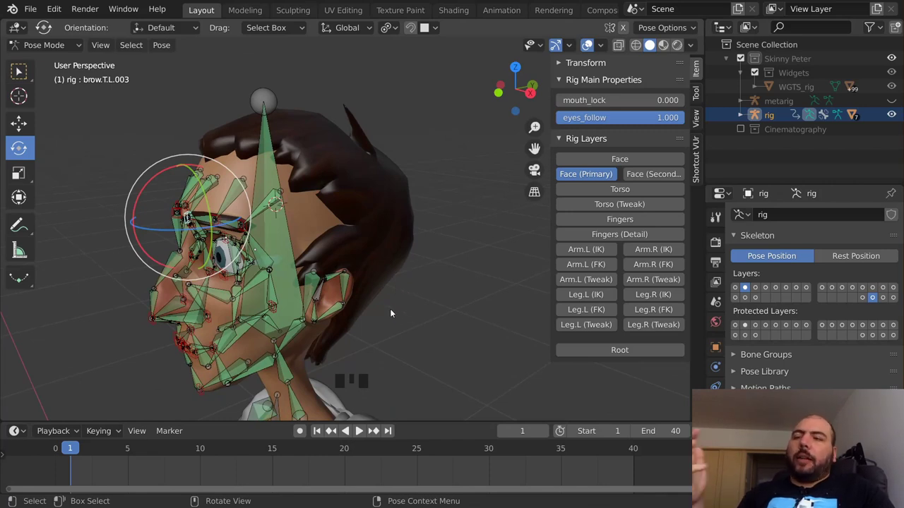
key("Tab")
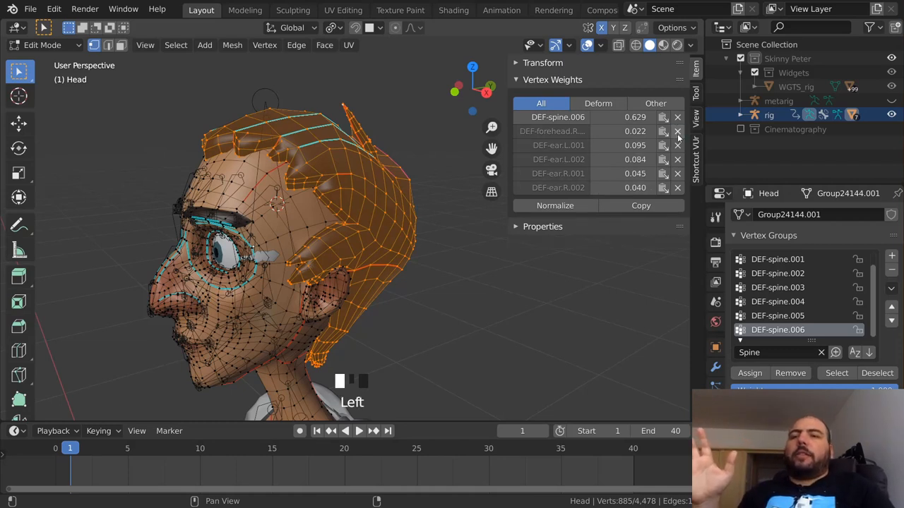
Delete the scalp vertices' DEF-forehead weight and end the brow control test move
left_click(677, 130)
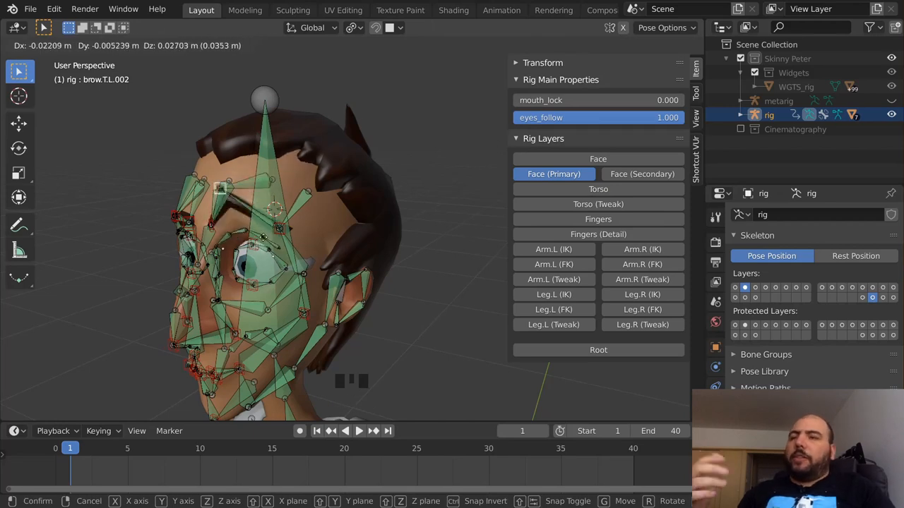
key("Tab")
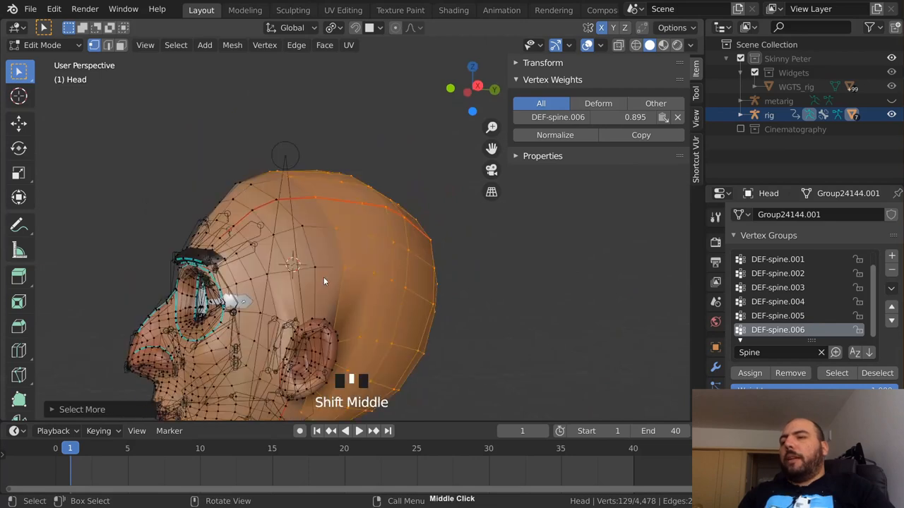
Weight the front scalp vertices fully to DEF-spine.006, then return to the rig's Pose Mode
left_click_drag(325, 282, 286, 337)
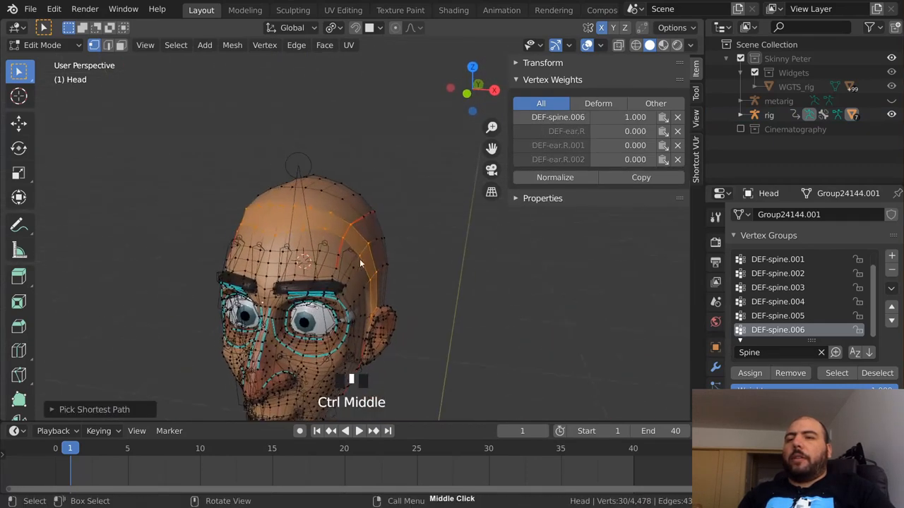
key("Tab")
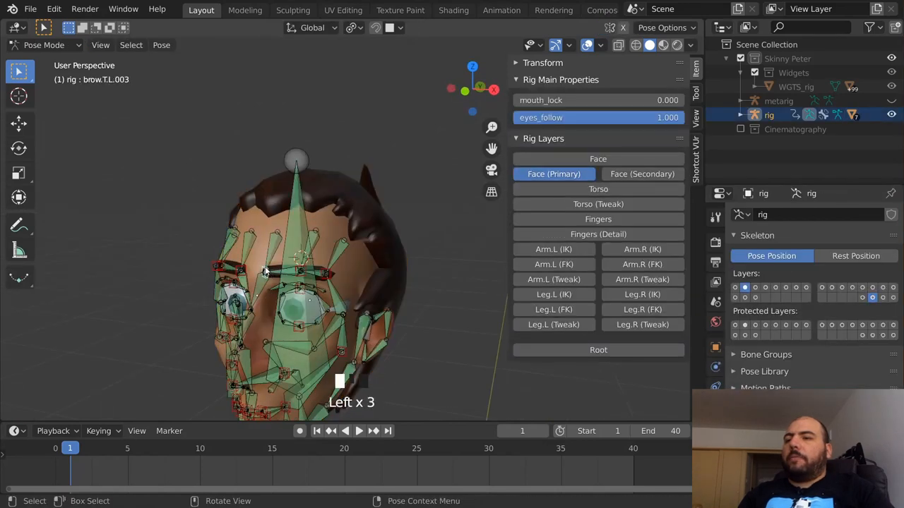
Hide the face bones not needed now and select the left eyeball object
key("g")
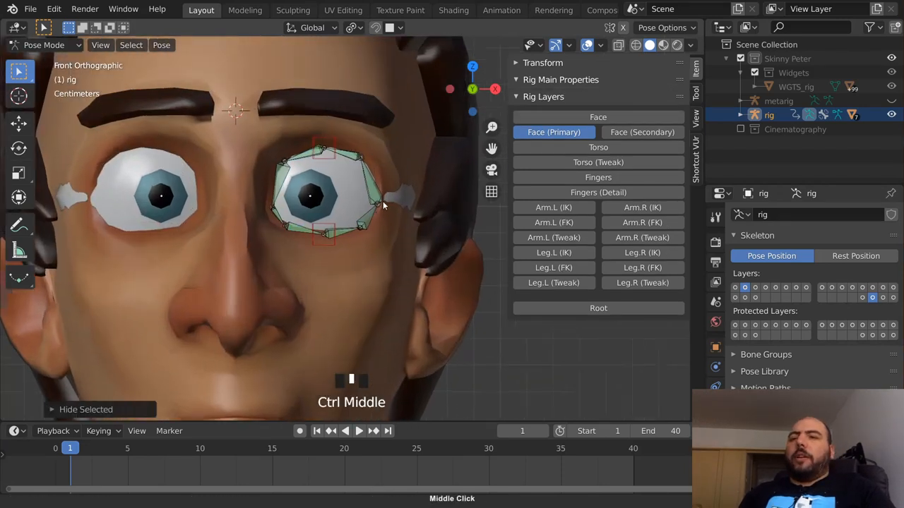
left_click(642, 132)
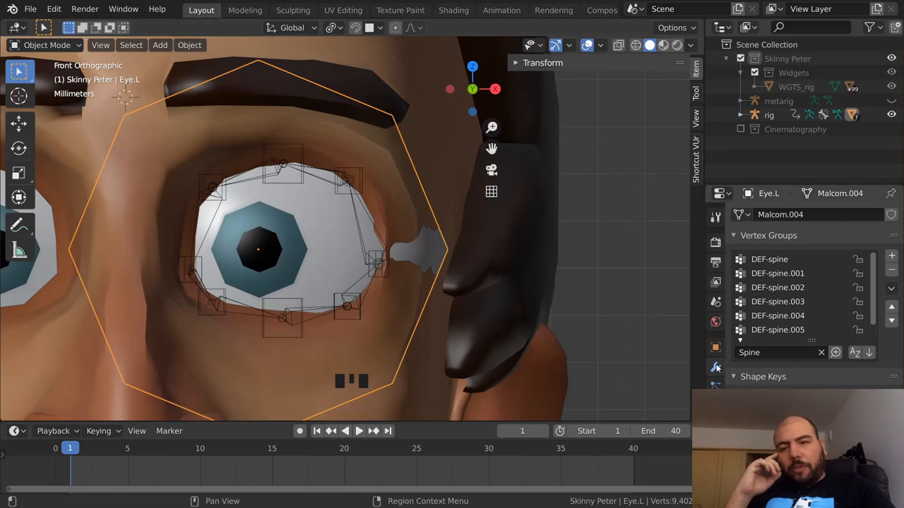
Uncheck Simplify in Render Properties so the left eyeball shows its full subdivided shape
left_click(716, 366)
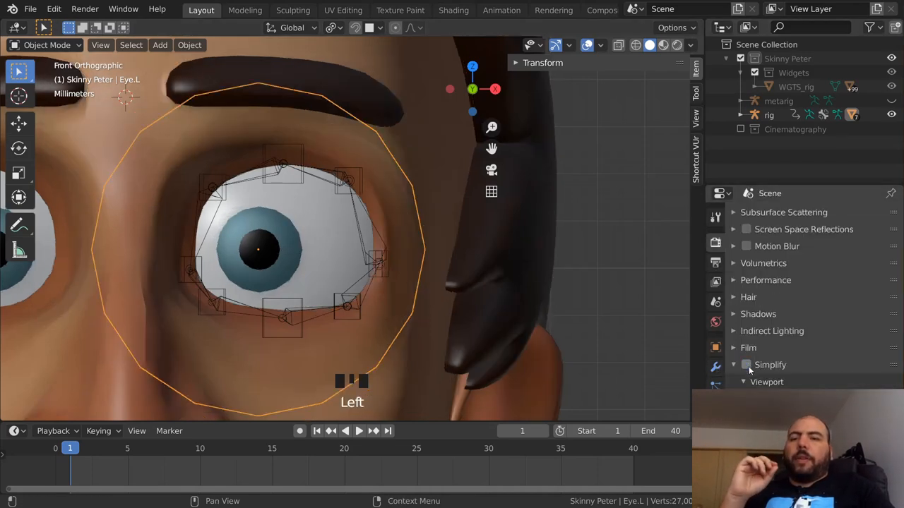
left_click(715, 366)
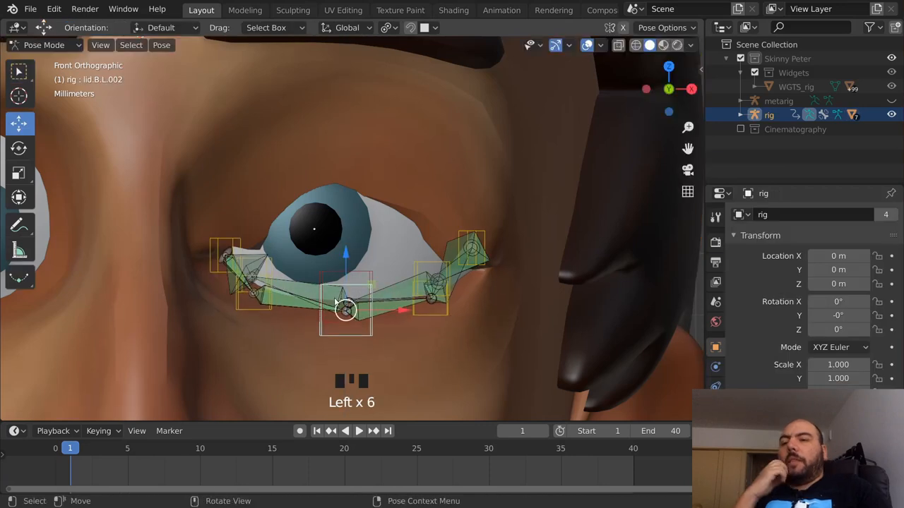
Test-move lid.B.L.002, then select the face loops around the left eye socket on Head
left_click_drag(345, 309, 345, 300)
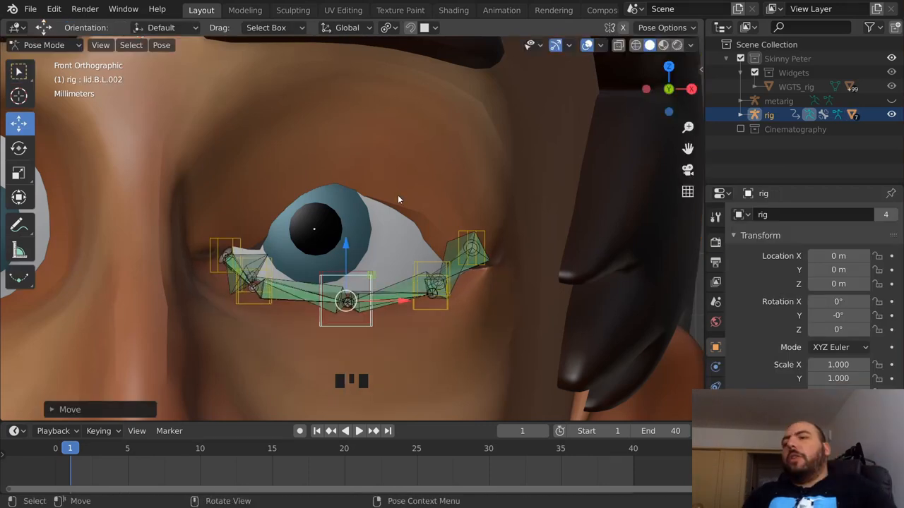
key("Tab")
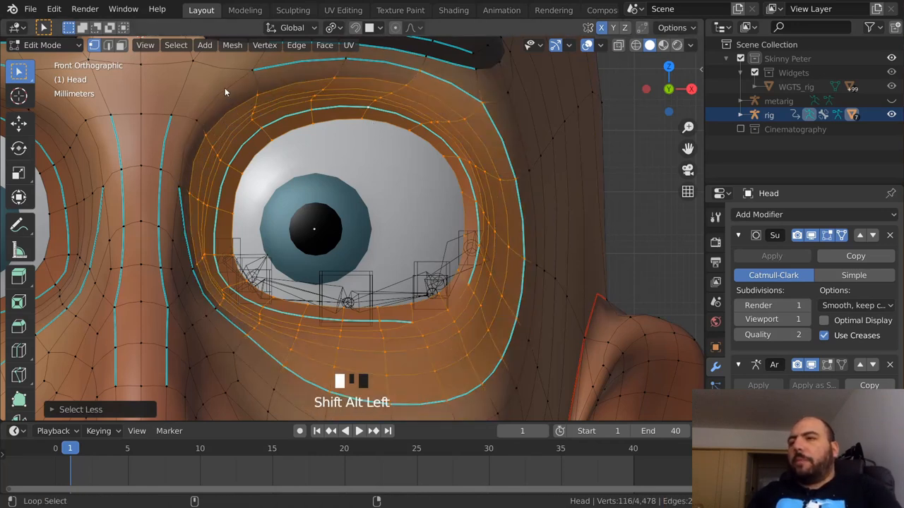
left_click(198, 254)
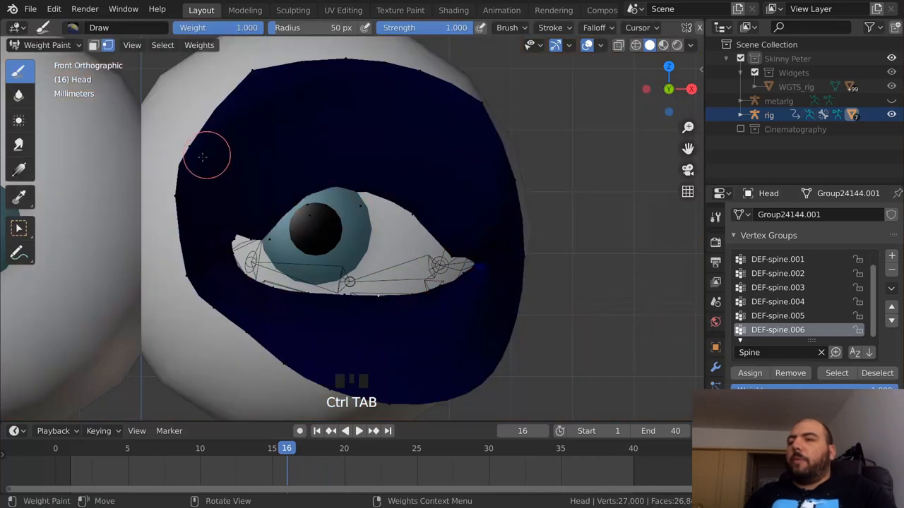
Select the Head mesh and add the rig to the selection for eyelid weight painting
key("Tab")
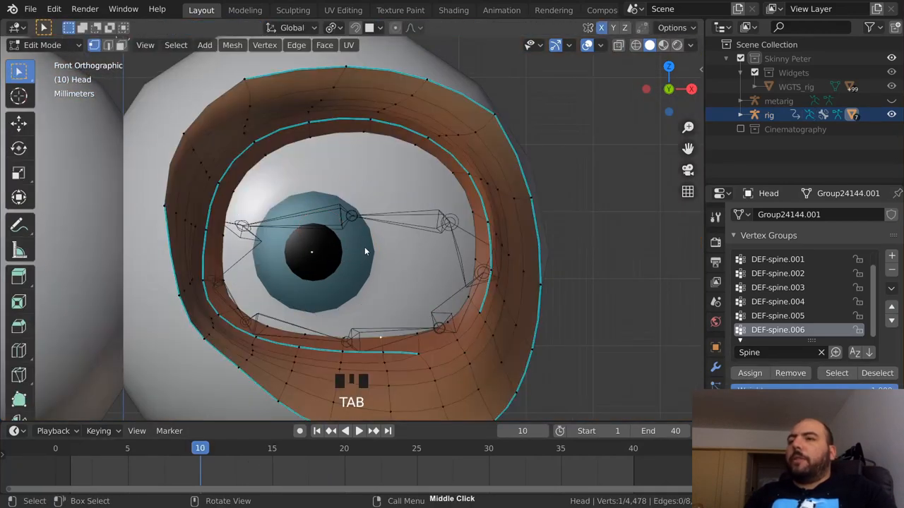
key("Tab")
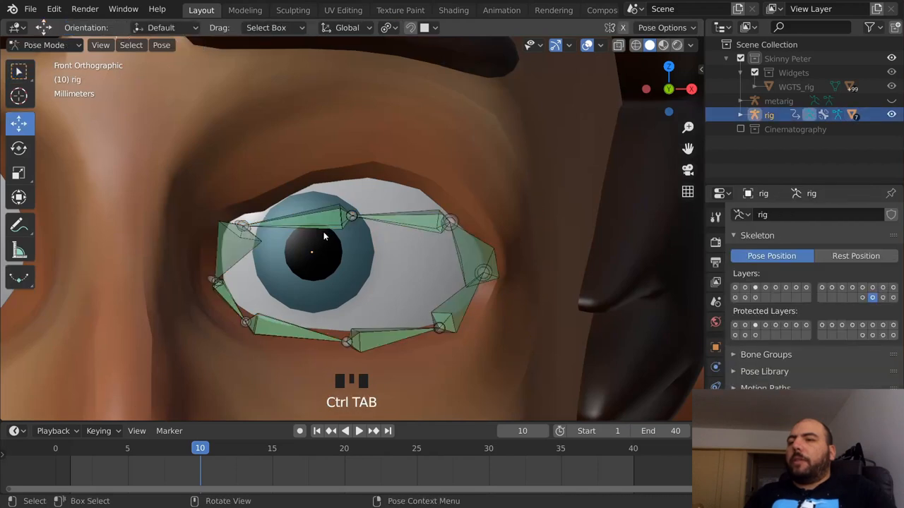
left_click(351, 211)
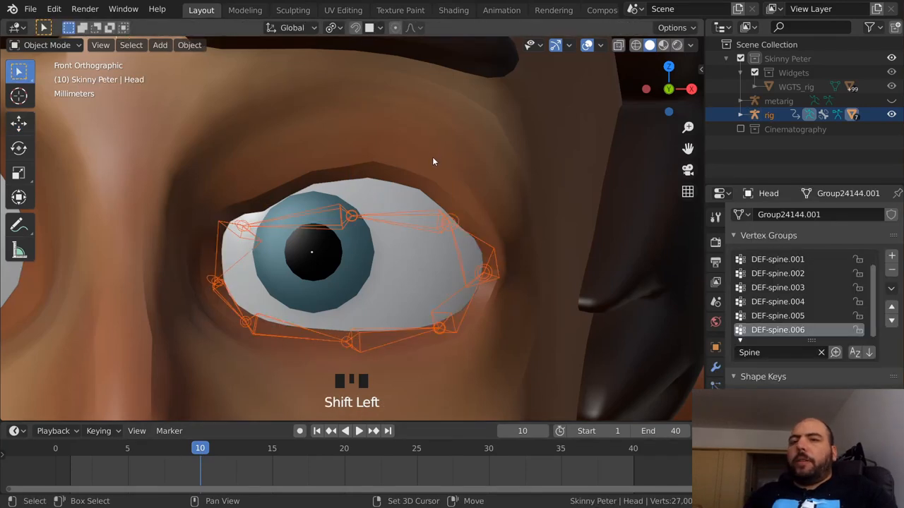
left_click(42, 46)
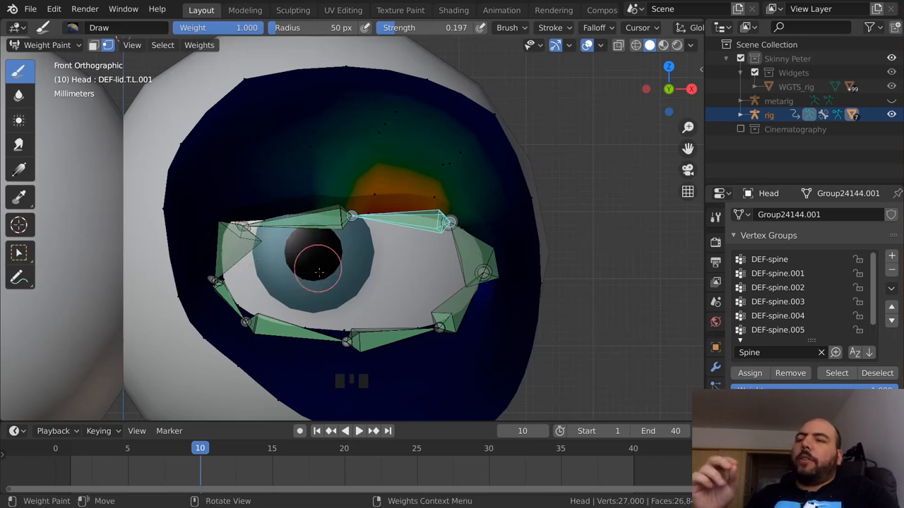
mouse_move(205, 217)
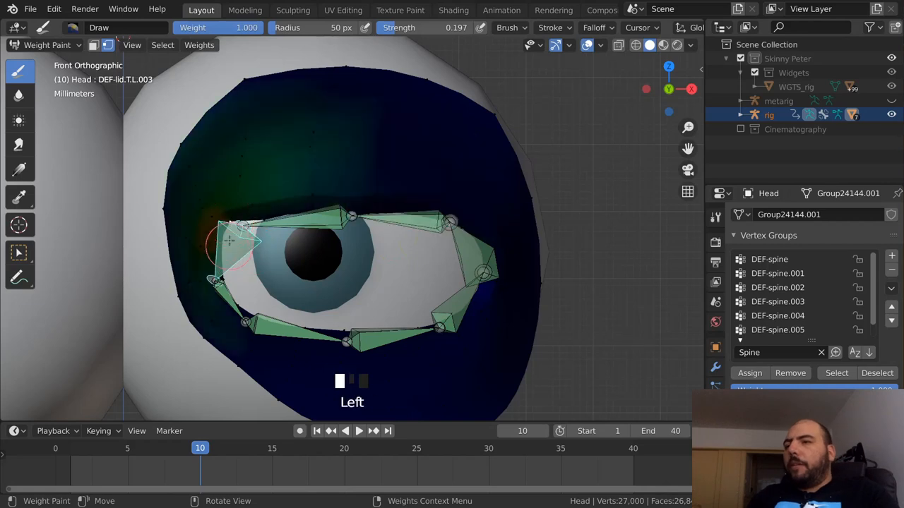
Paint DEF-lid.T.L.001 weight above the left eye and compare the pose at frame 10
left_click(226, 244)
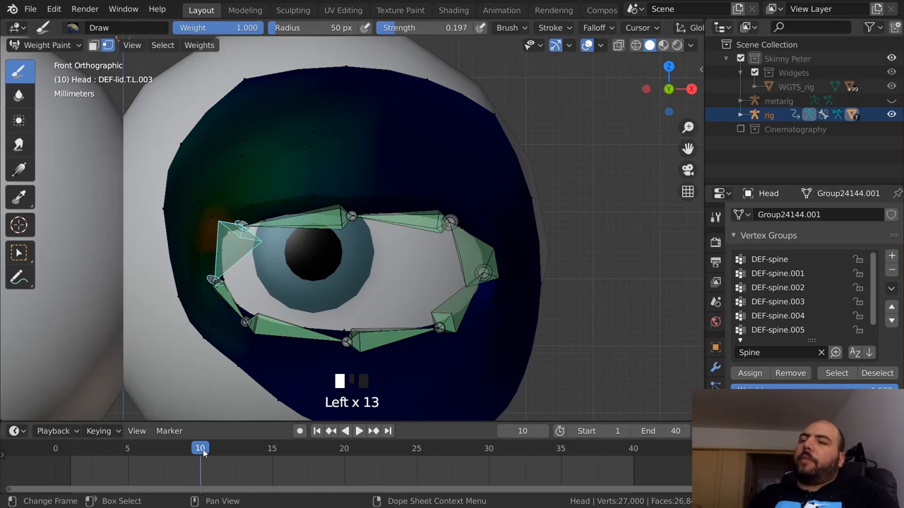
left_click(365, 432)
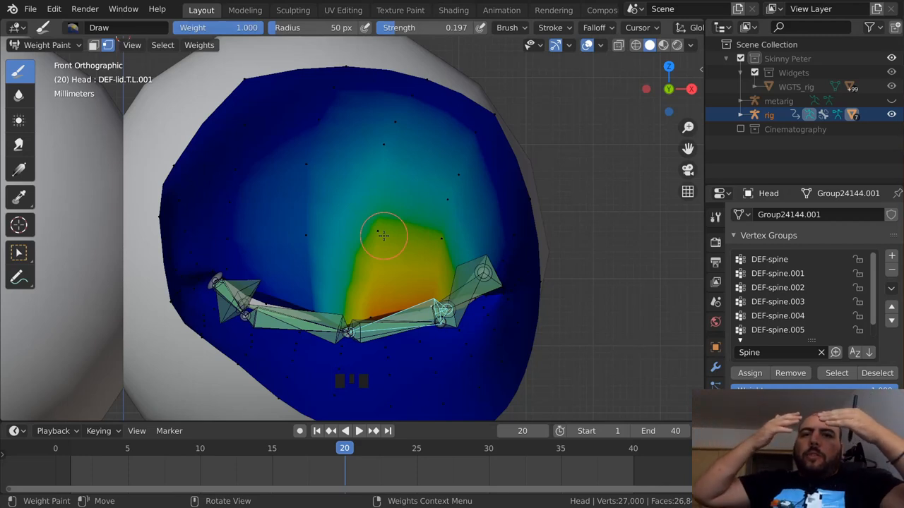
mouse_move(541, 85)
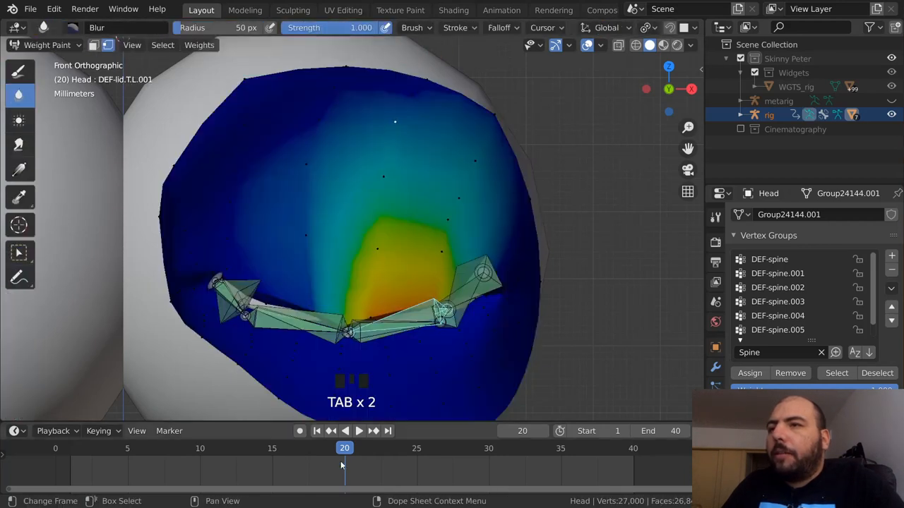
With the lid closed, smooth and paint DEF-lid.T.L.002 weights over the eyelid region
left_click(364, 431)
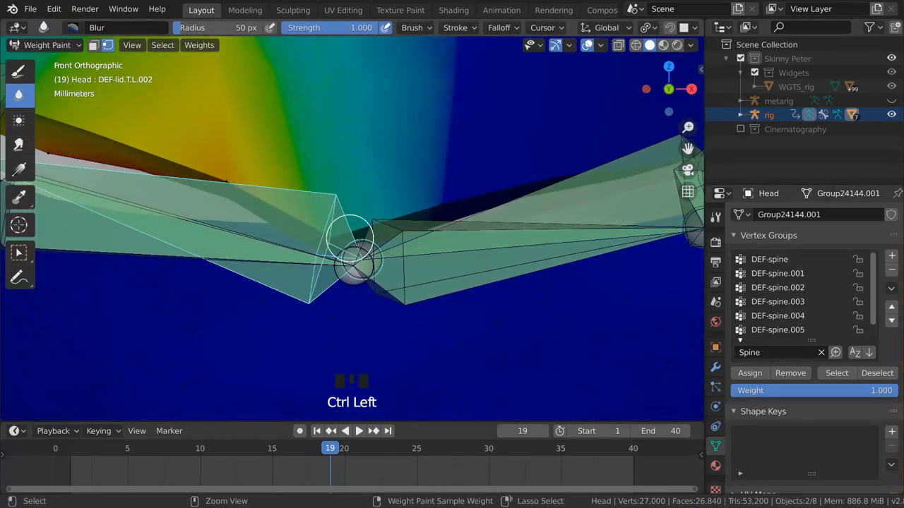
left_click_drag(353, 254, 314, 215)
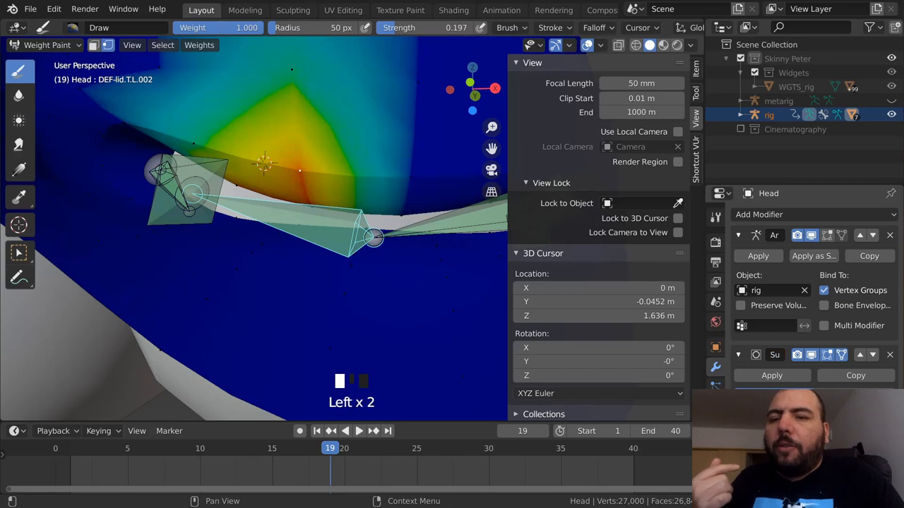
left_click(385, 233)
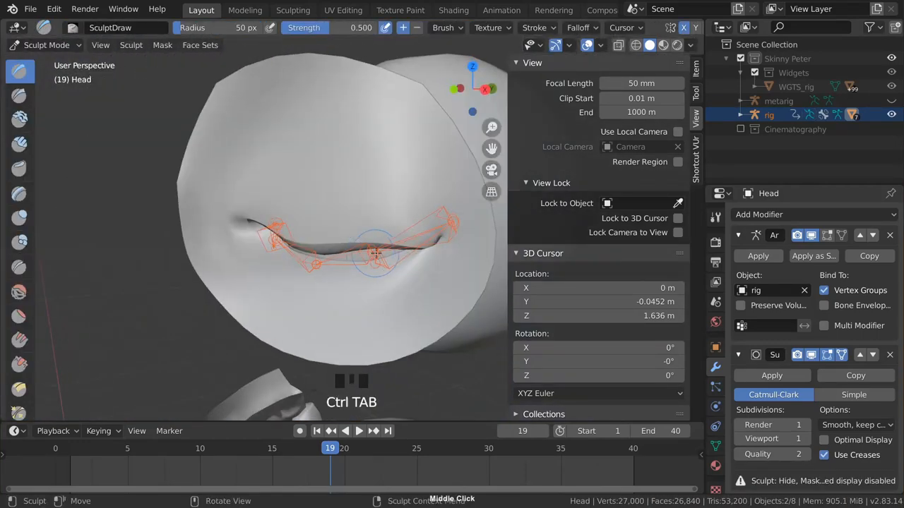
Return to Object Mode and orbit around the eyelid to inspect the face
left_click(32, 45)
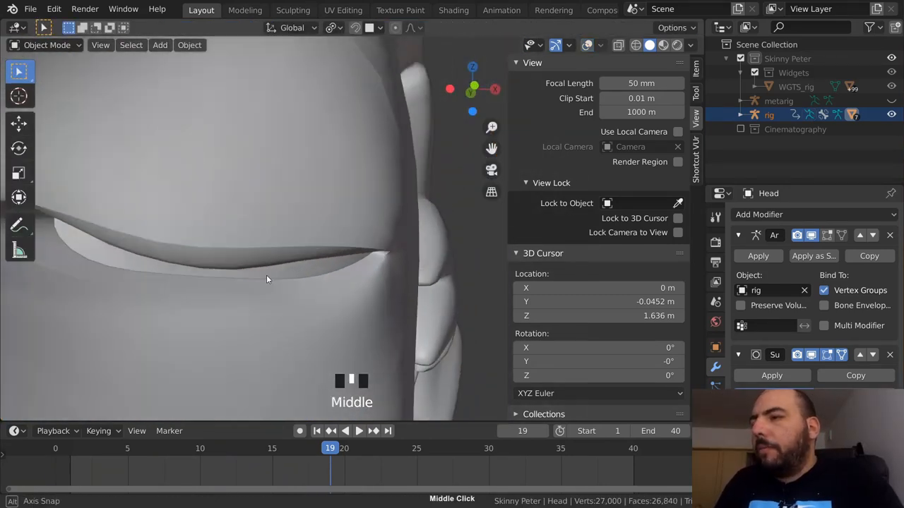
left_click_drag(267, 279, 211, 314)
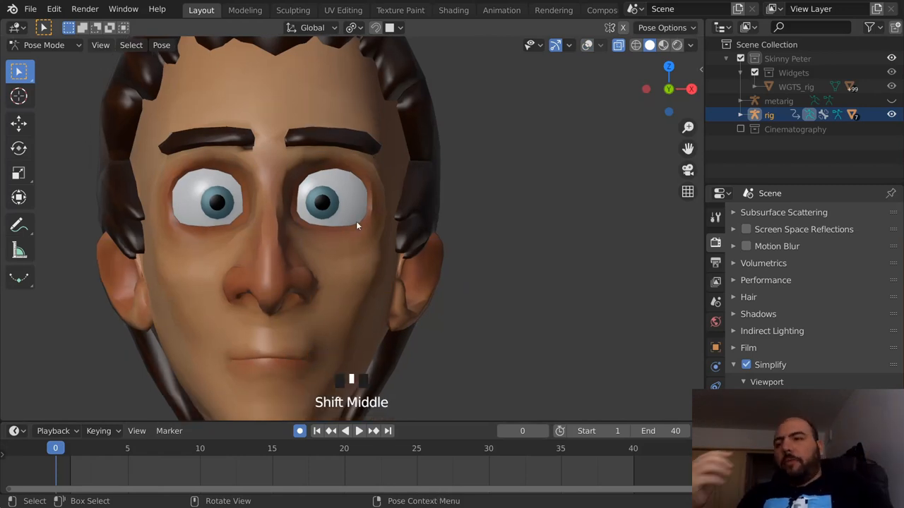
Select the Teeth object inside the mouth from the right orthographic view
left_click(359, 431)
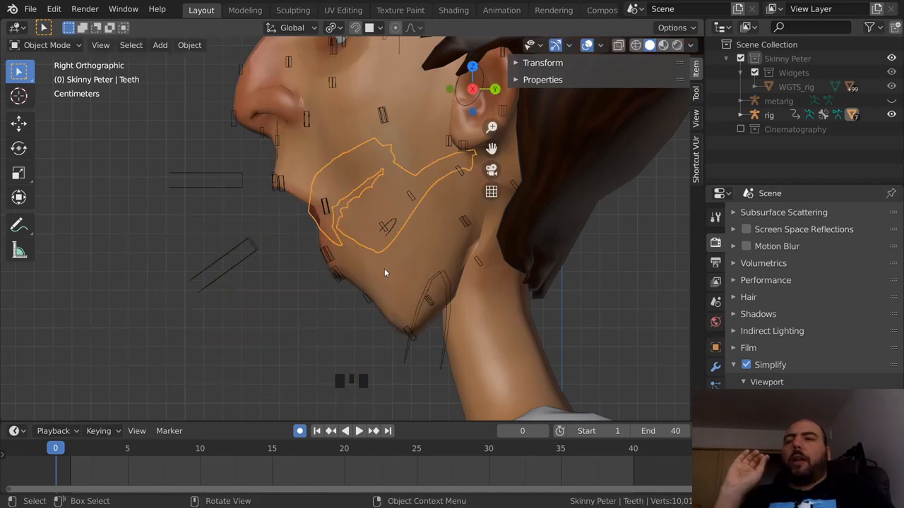
mouse_move(376, 261)
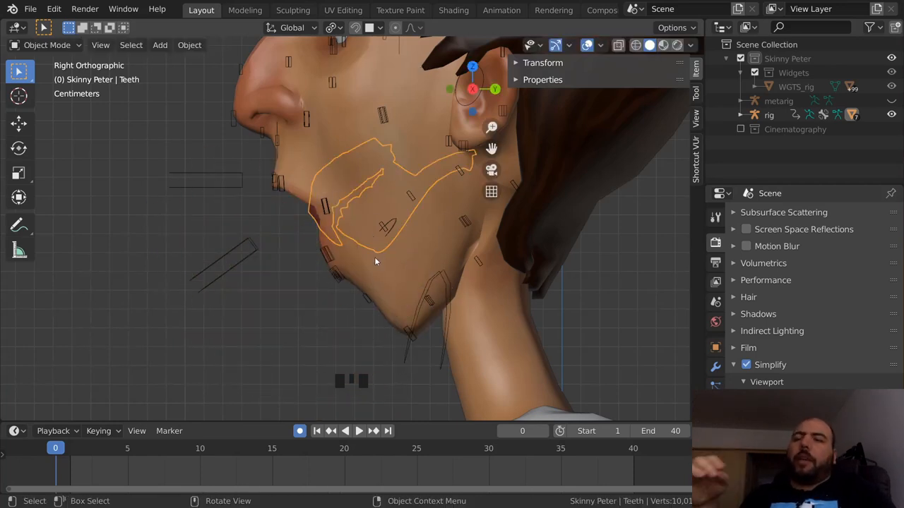
mouse_move(353, 293)
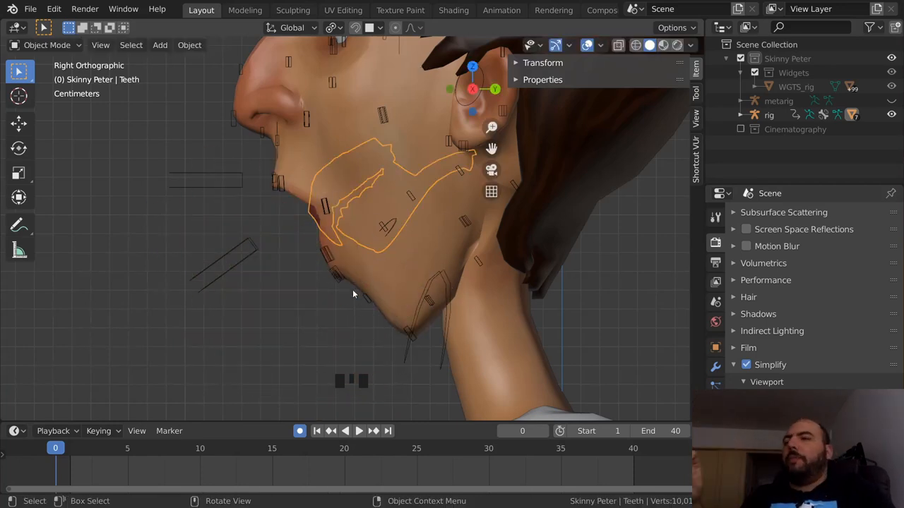
Create DEF-teeth.T and DEF-teeth.B vertex groups, assigning the upper and lower teeth
key("Tab")
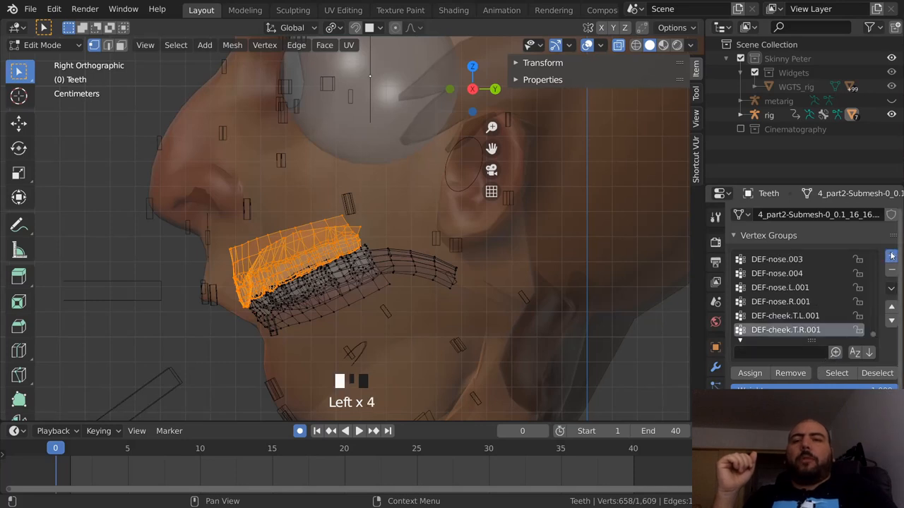
left_click(891, 255)
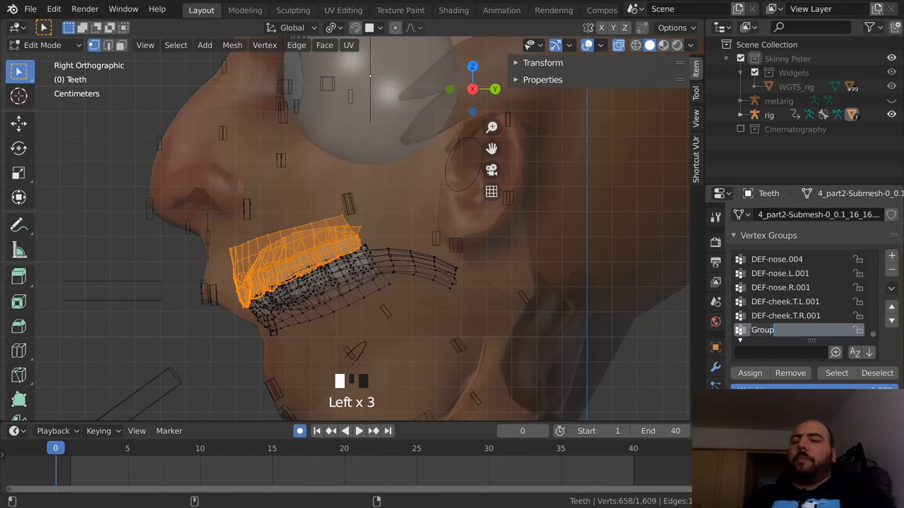
type("DEF-teeth.T")
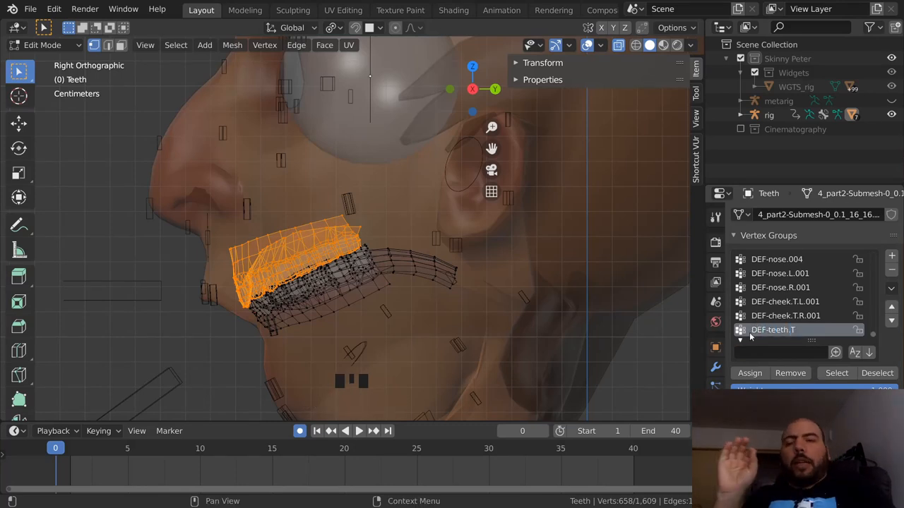
left_click(749, 373)
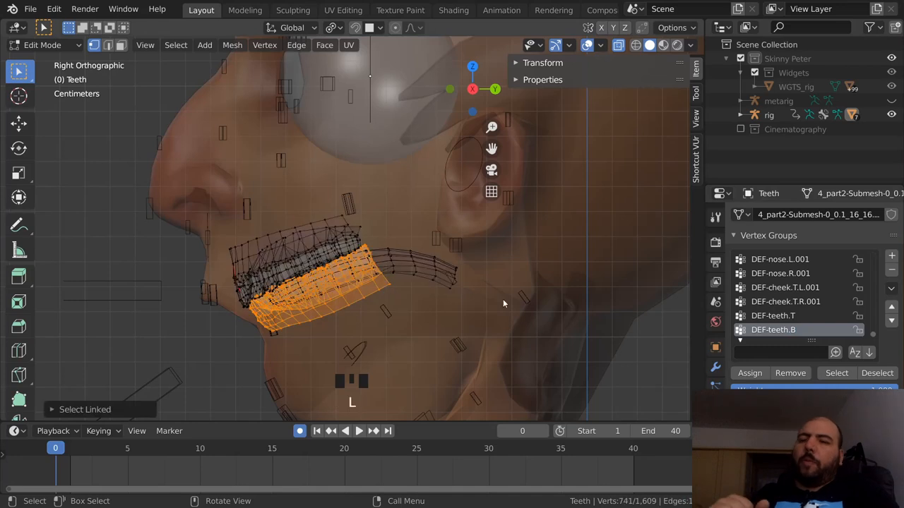
left_click(750, 373)
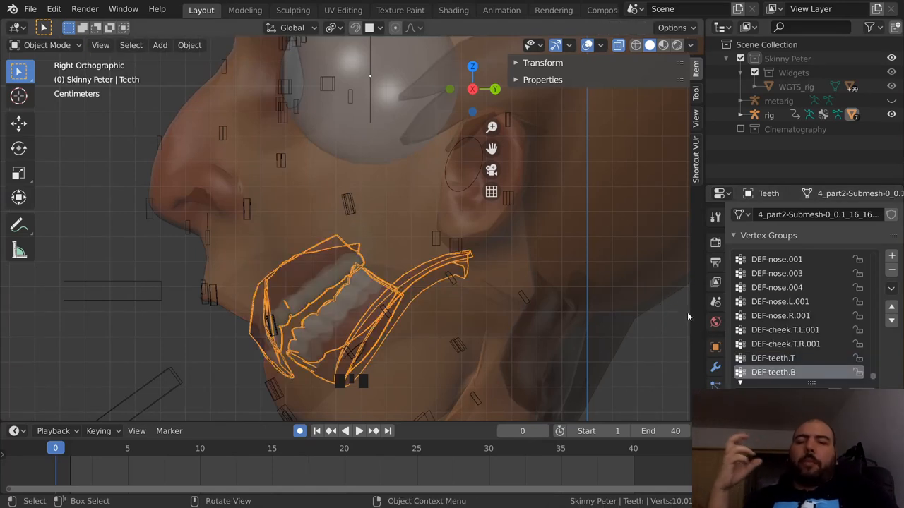
mouse_move(635, 331)
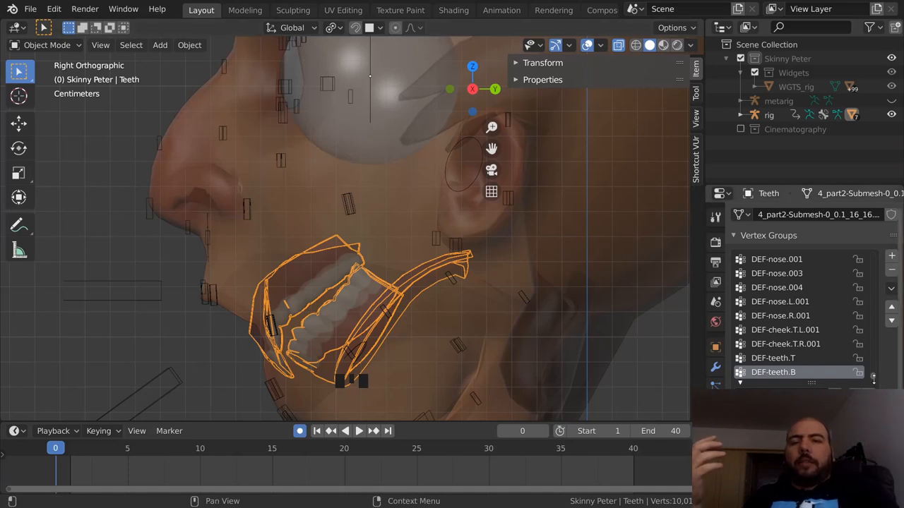
Lock the teeth groups, clear the 'tee' filter, and delete all unlocked vertex groups
scroll("down", 3)
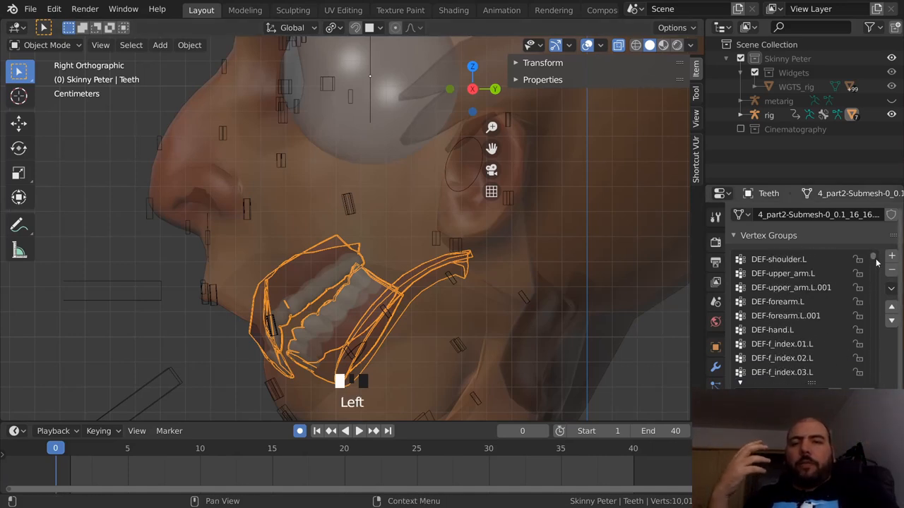
scroll("down", 3)
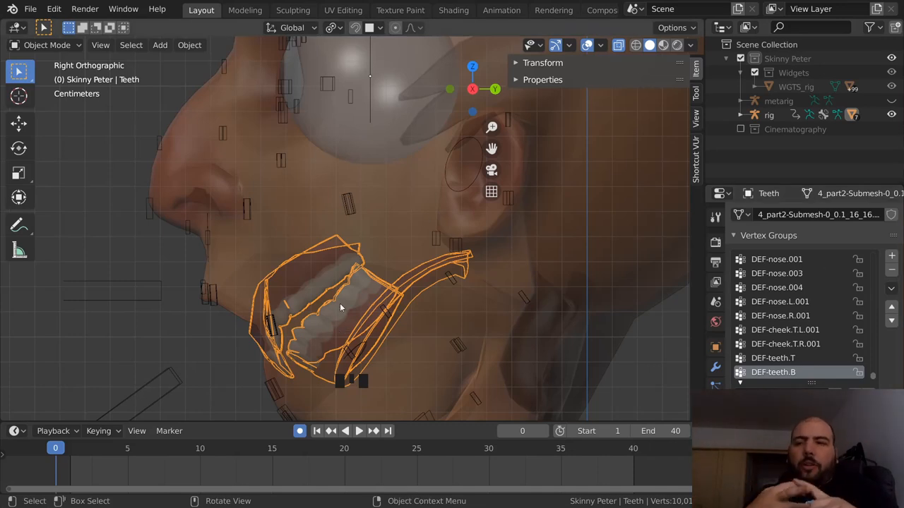
mouse_move(786, 344)
type("t")
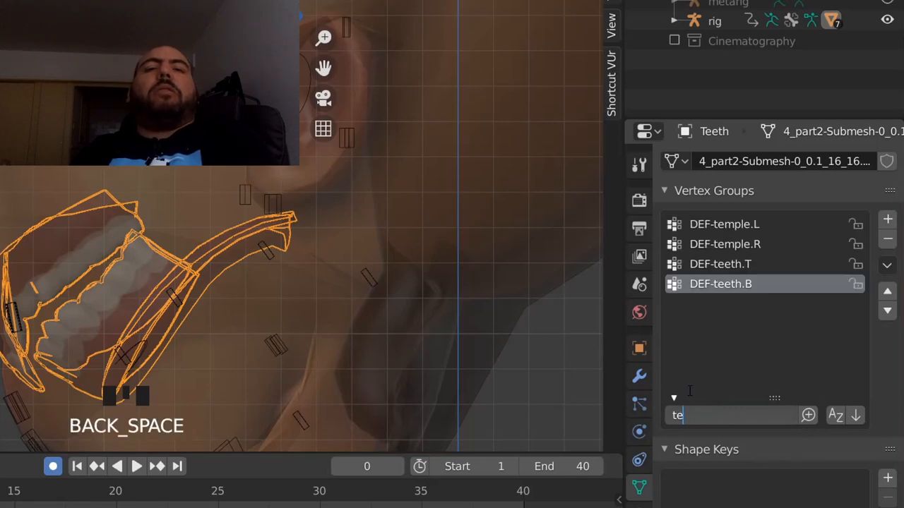
type("e")
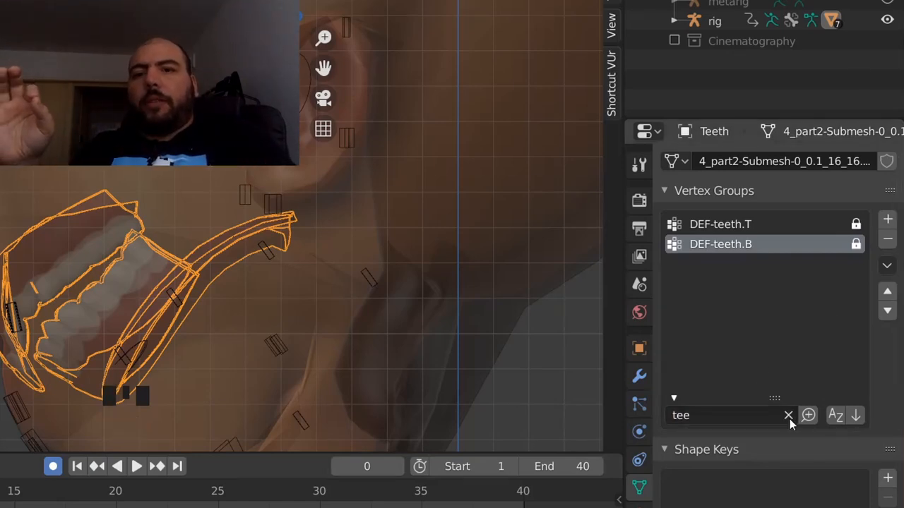
left_click(788, 415)
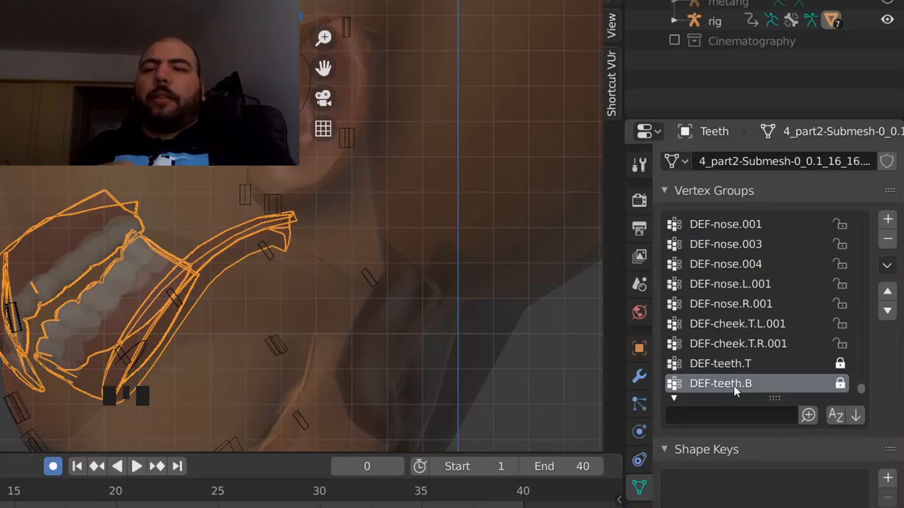
left_click(886, 264)
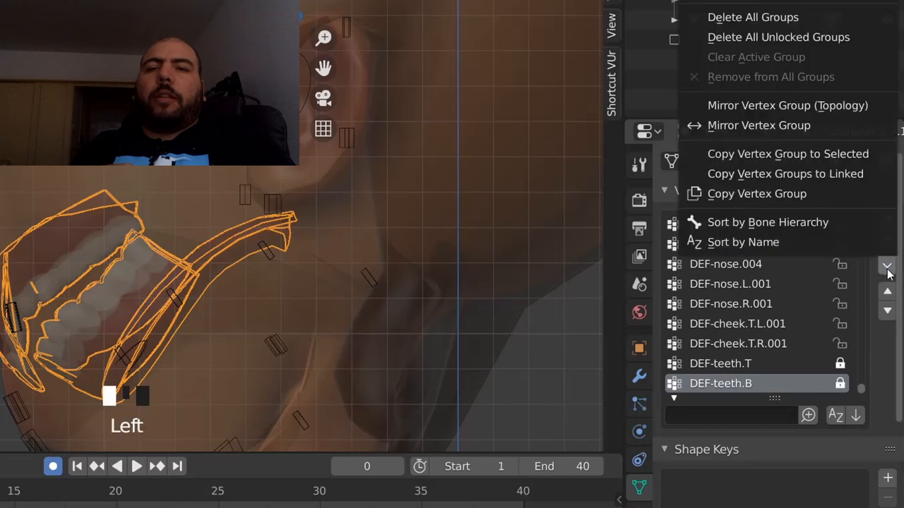
mouse_move(781, 37)
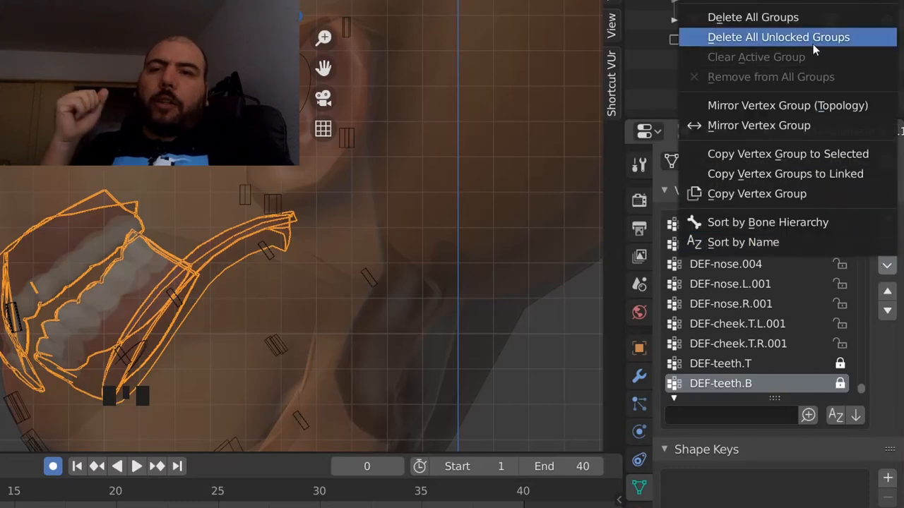
left_click(779, 37)
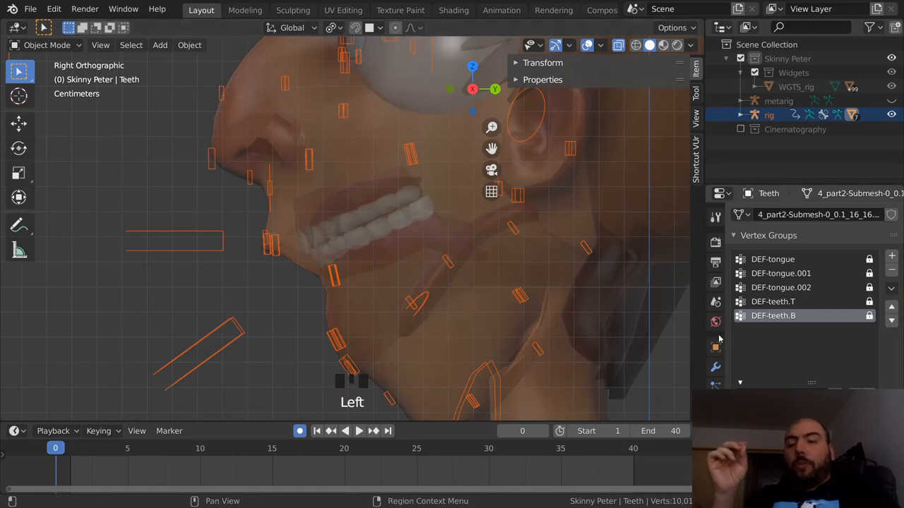
Parent Teeth to the rig and view DEF-teeth.B's Bone properties in Pose Mode
left_click(715, 347)
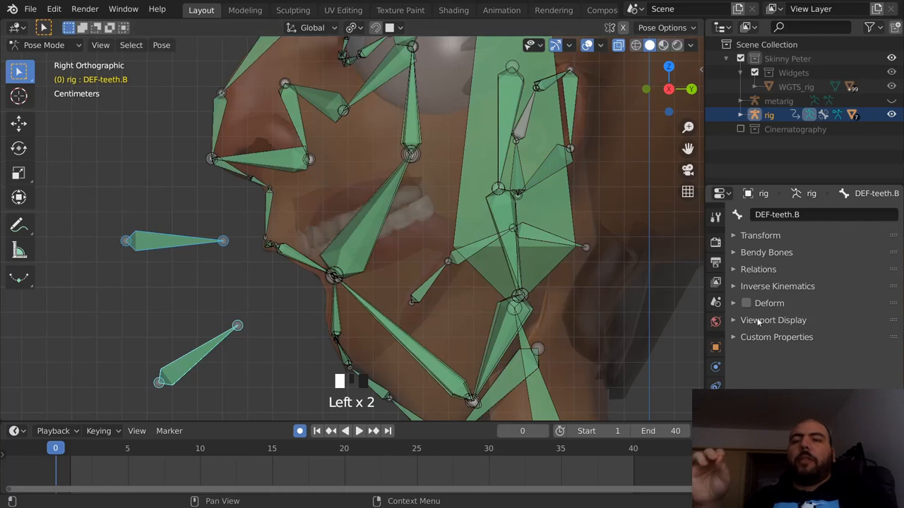
left_click(746, 303)
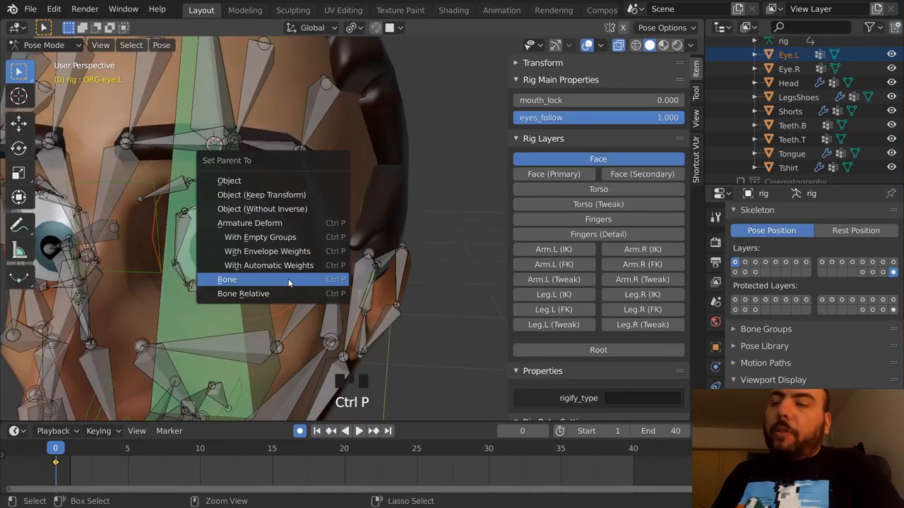
Parent the Eye.L mesh to the ORG-eye.L bone using Ctrl+P > Bone
left_click(227, 279)
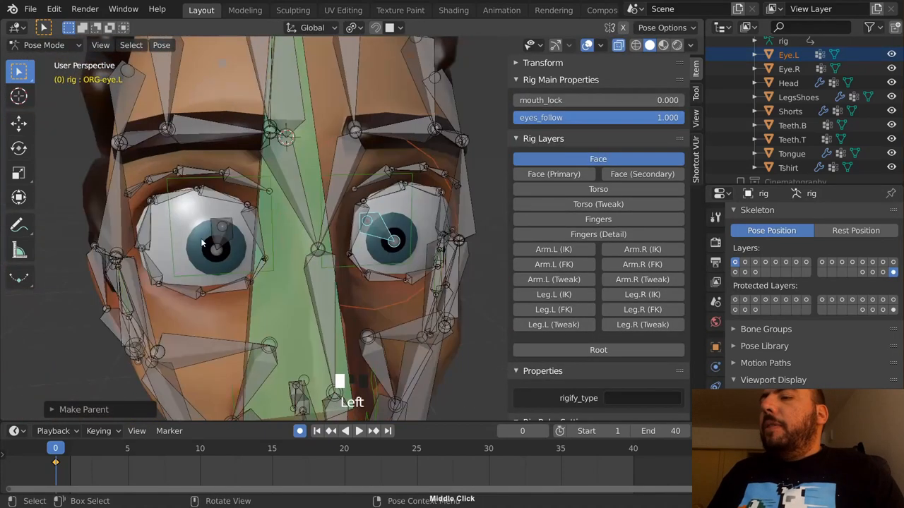